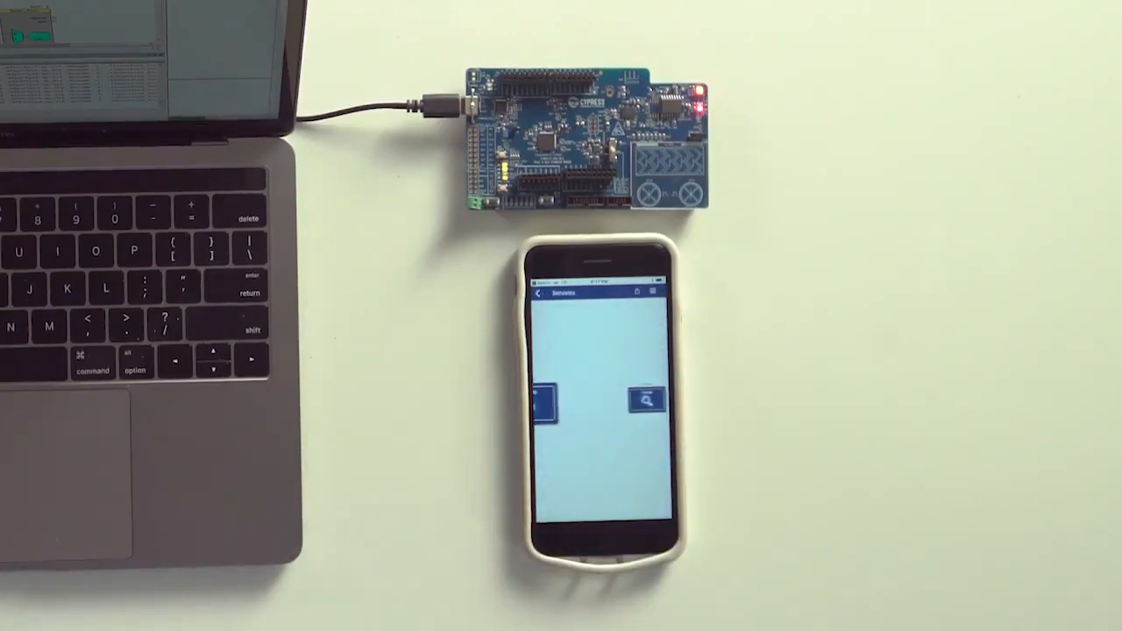
Create a new PSoC 6 project named 3-1-BLEFindMe in the current workspace
left_click(84, 18)
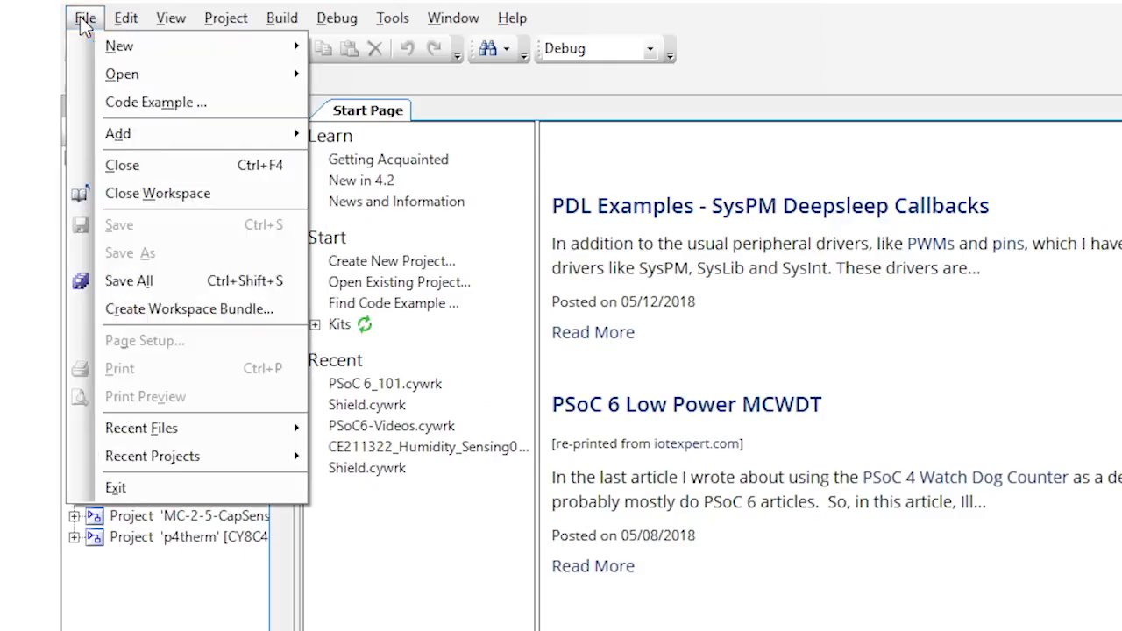
left_click(119, 46)
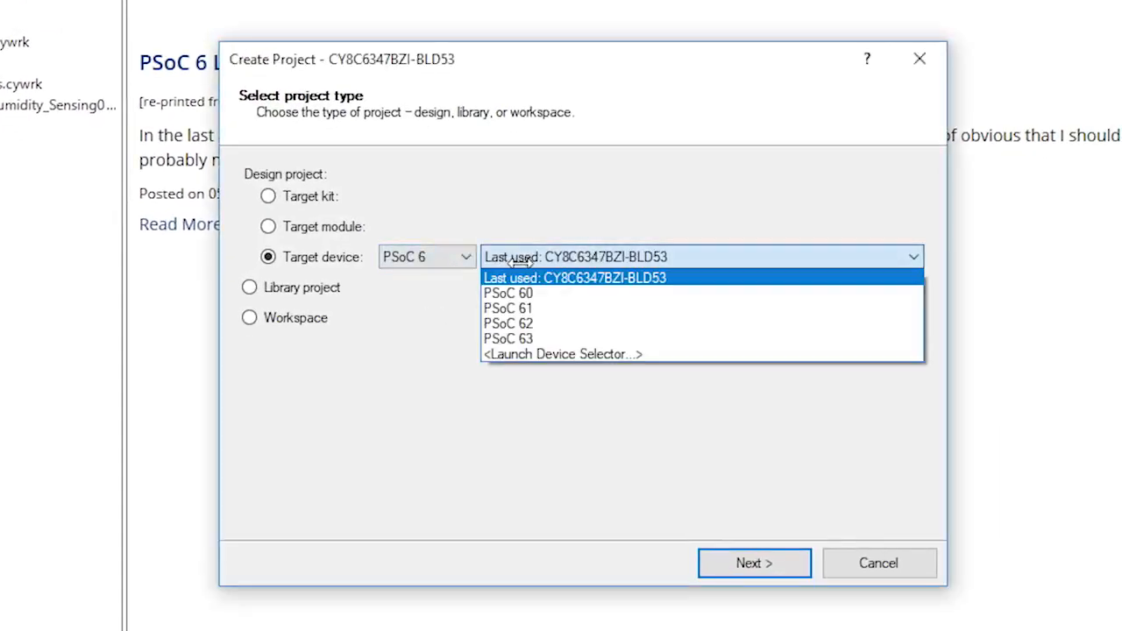
left_click(754, 563)
type("3-1-")
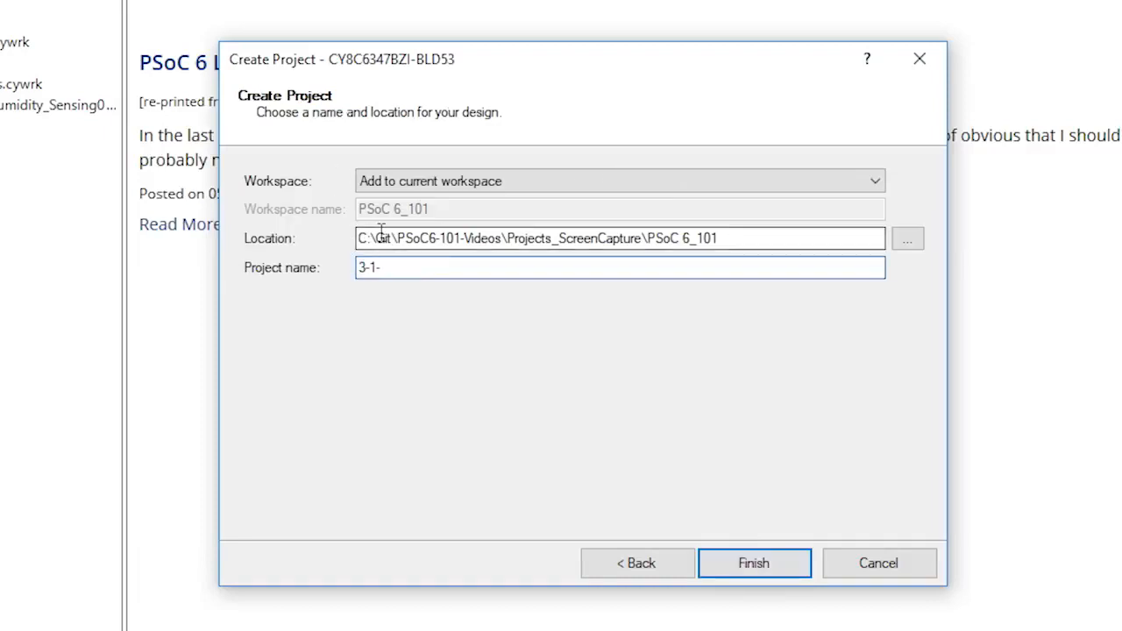
type("BLEFindMe")
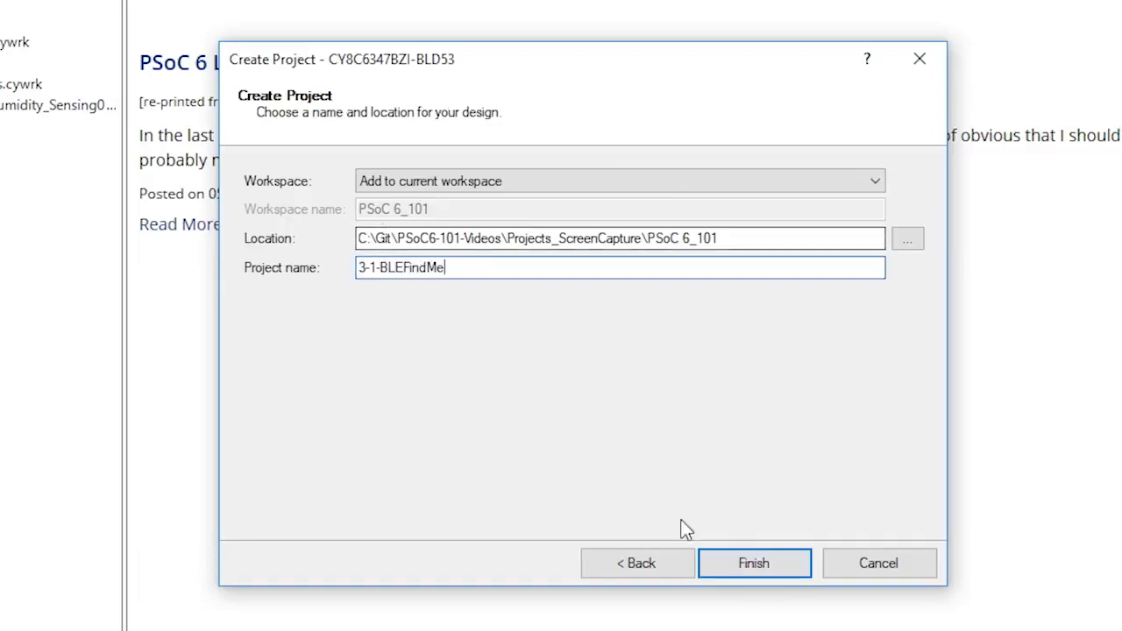
left_click(754, 563)
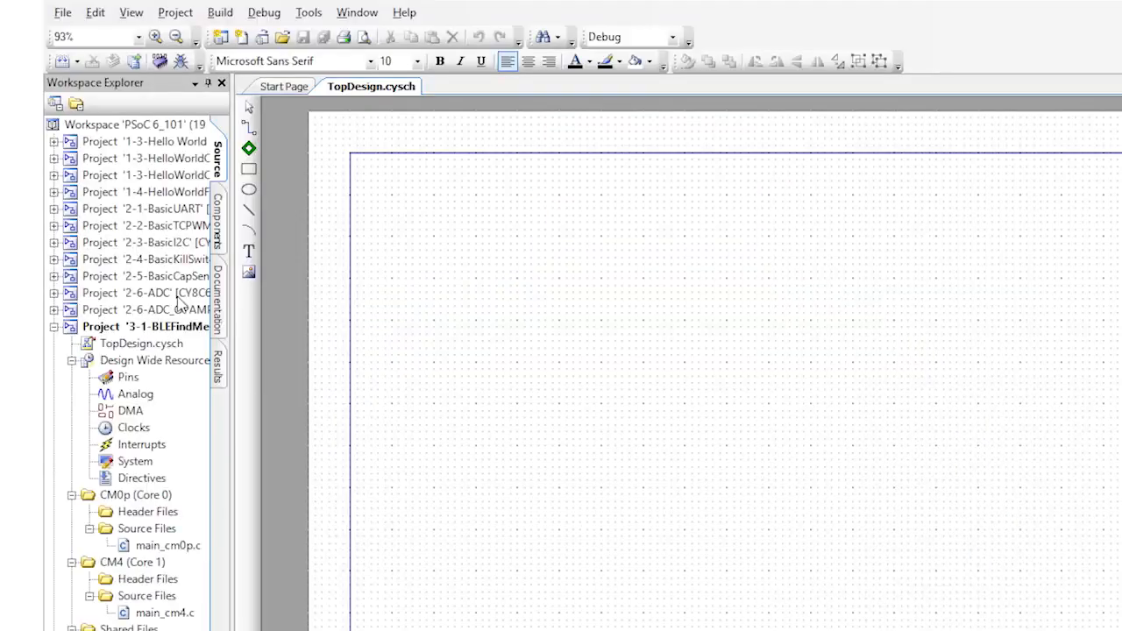
Enable FreeRTOS Memory Management with variant heap_4 in Build Settings > Peripheral Driver Library
left_click(176, 12)
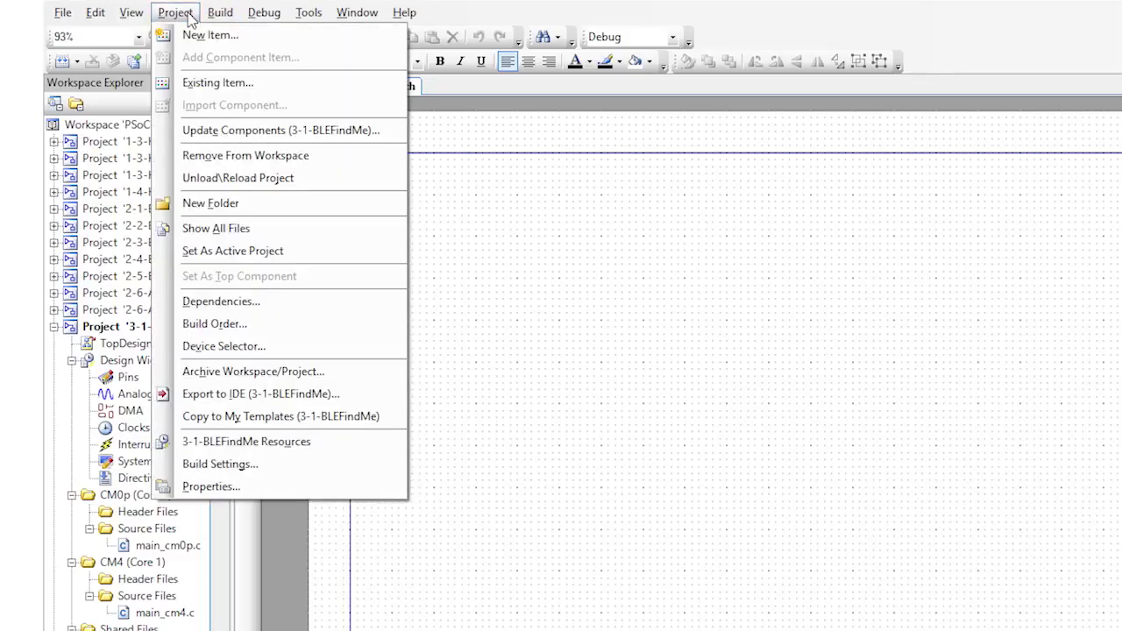
left_click(219, 463)
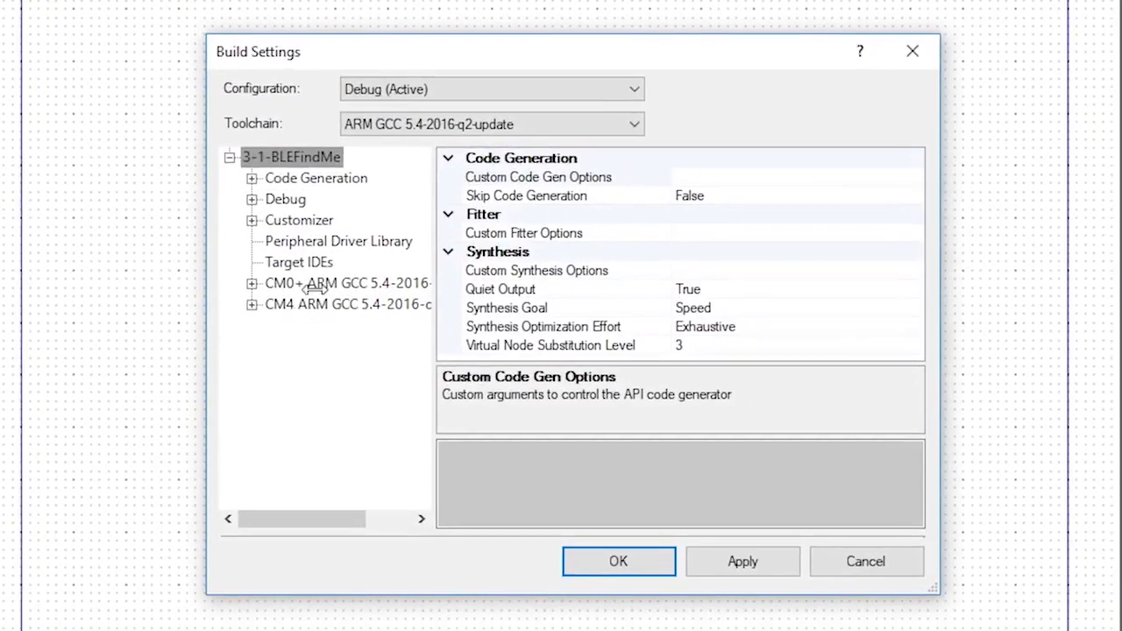
left_click(339, 242)
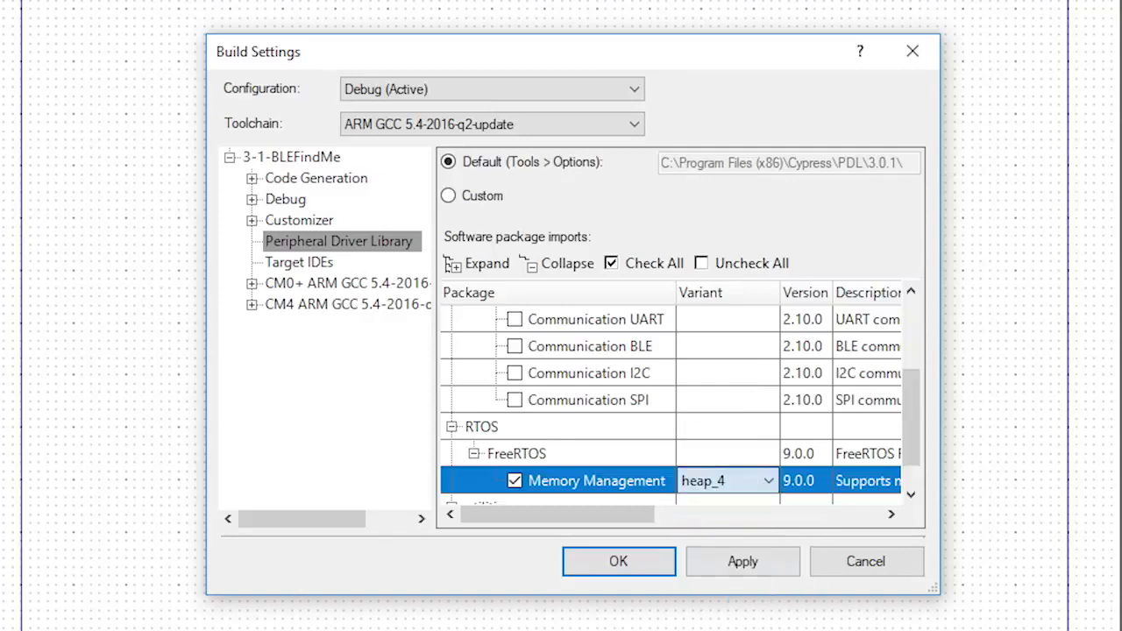
left_click(617, 561)
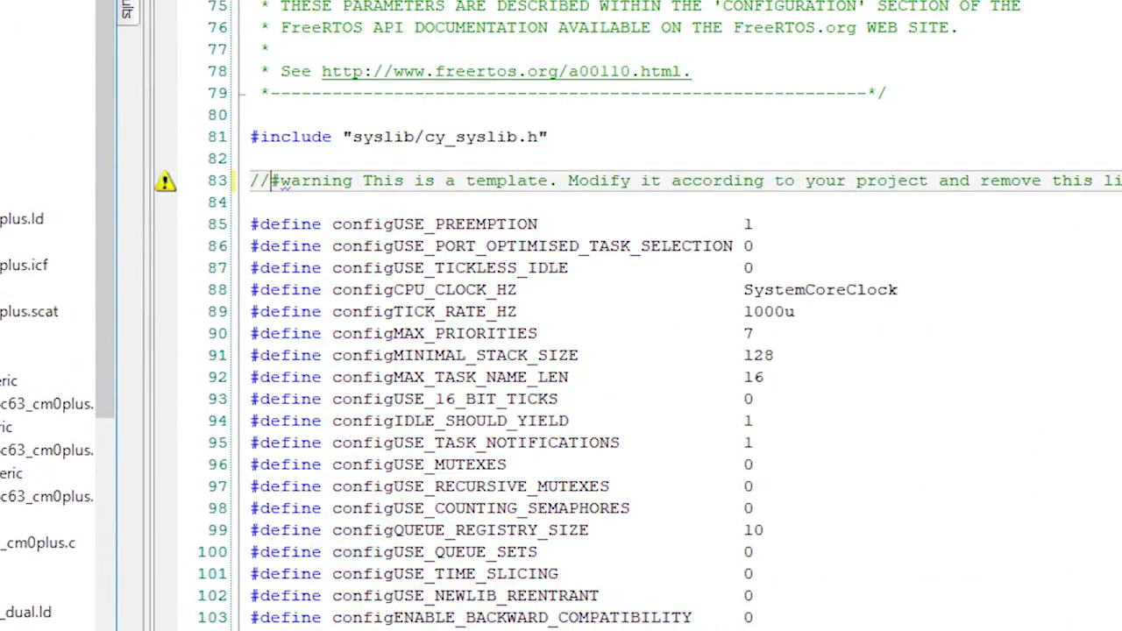
Edit FreeRTOSConfig.h: comment out #warning, enable counting semaphores, redefine the max syscall interrupt priority
scroll("down", 3)
type("1")
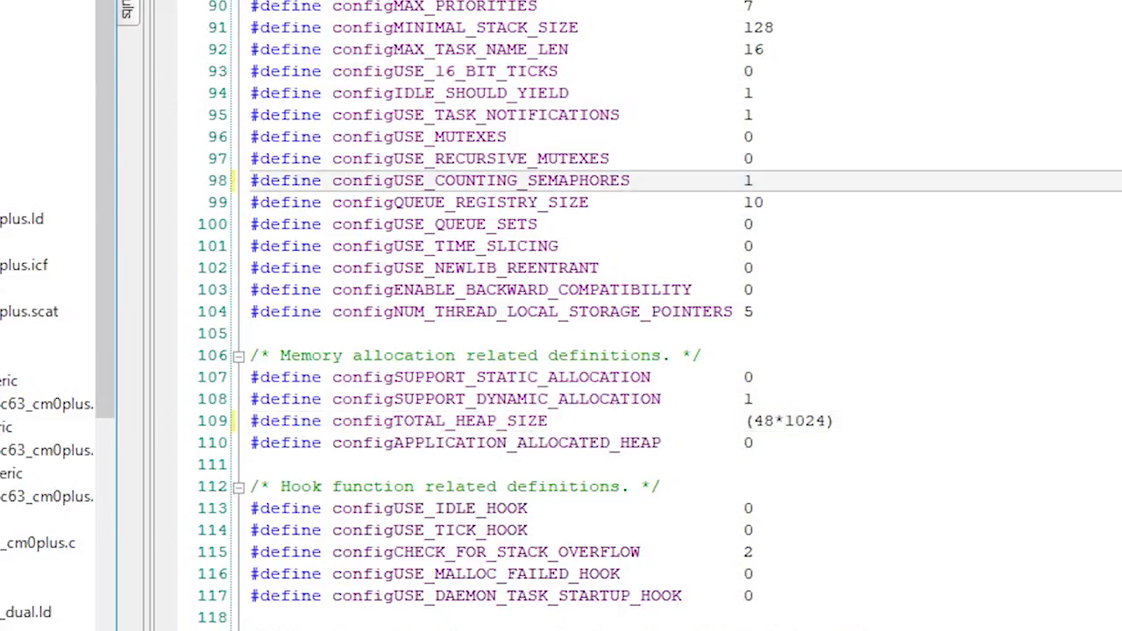
scroll("down", 3)
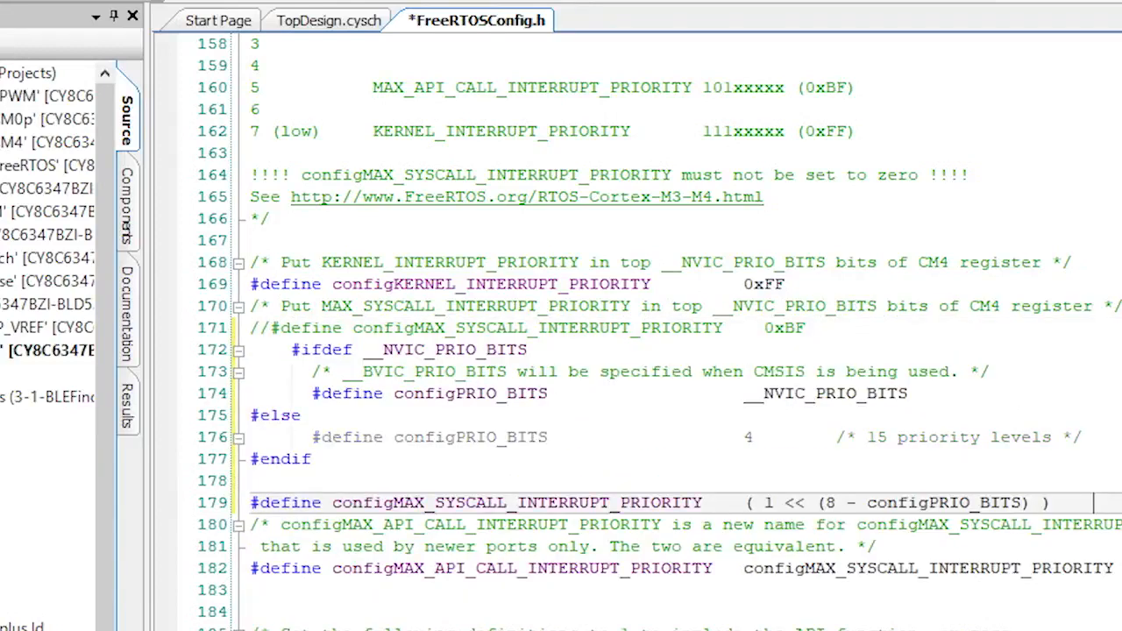
Place BLE, UART and a digital output pin on TopDesign.cysch and name the pin led9
left_click(328, 21)
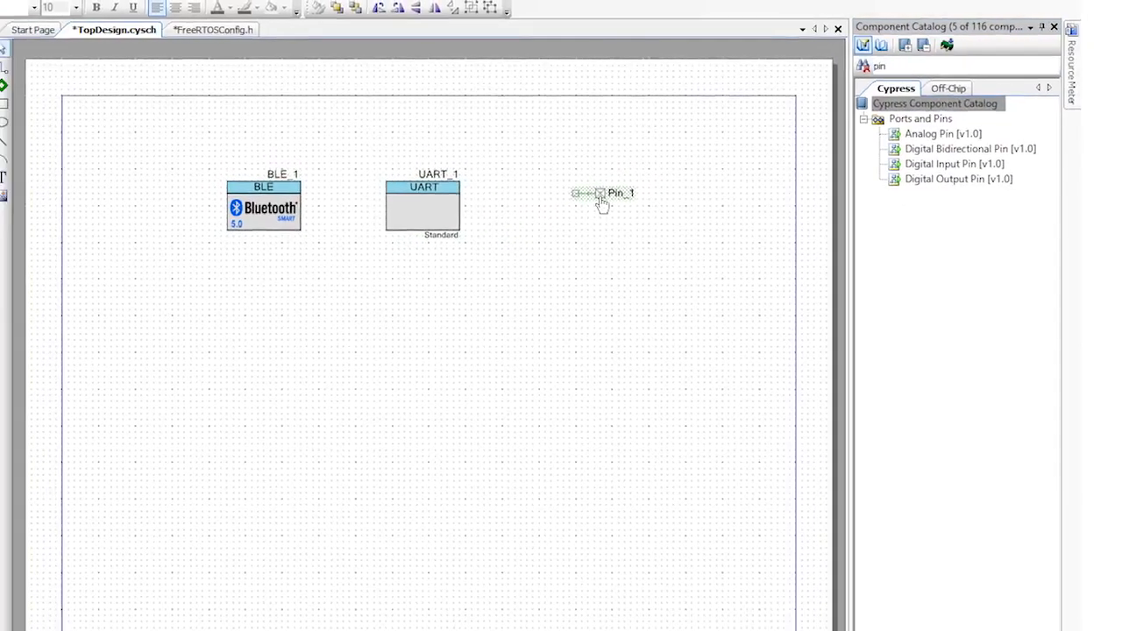
double_click(620, 193)
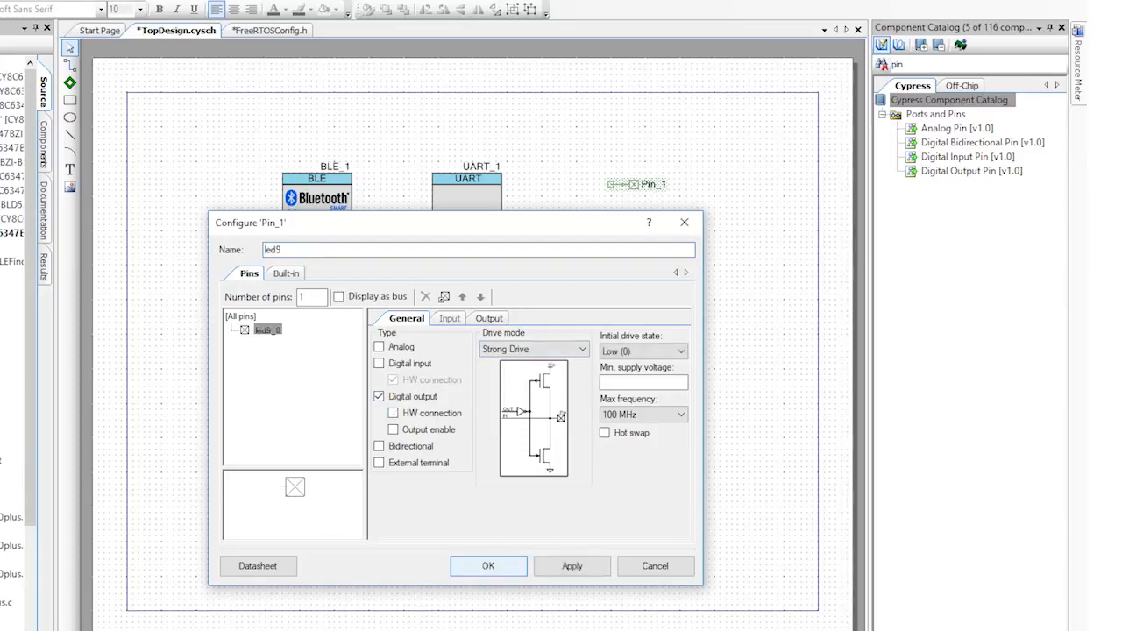
left_click(488, 565)
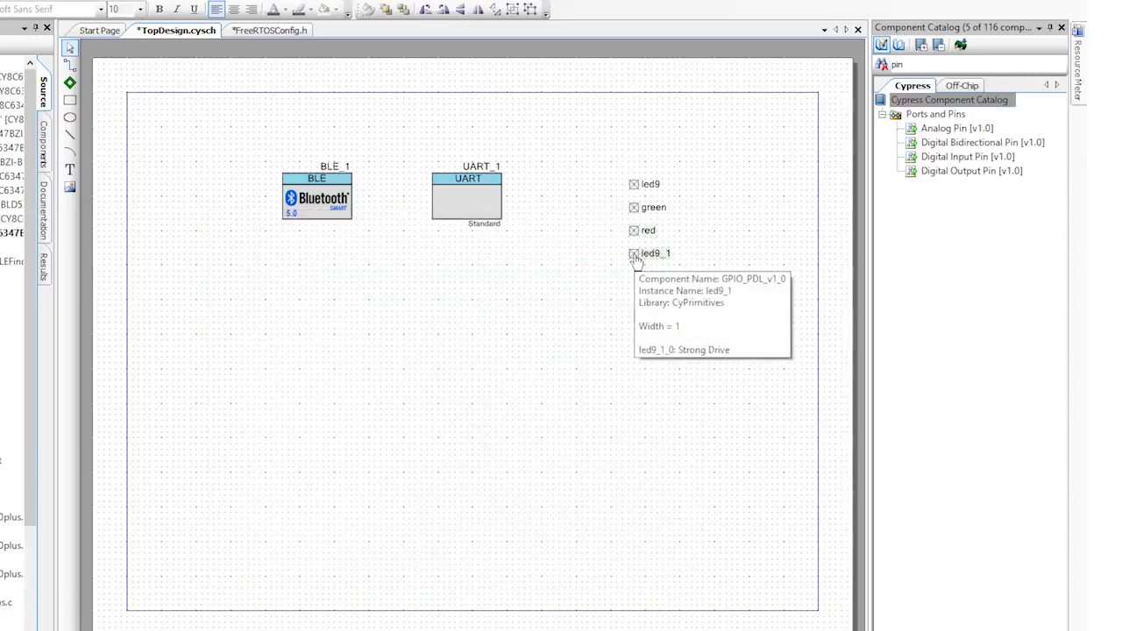
Add further output pins and rename them blue, green and red
double_click(635, 253)
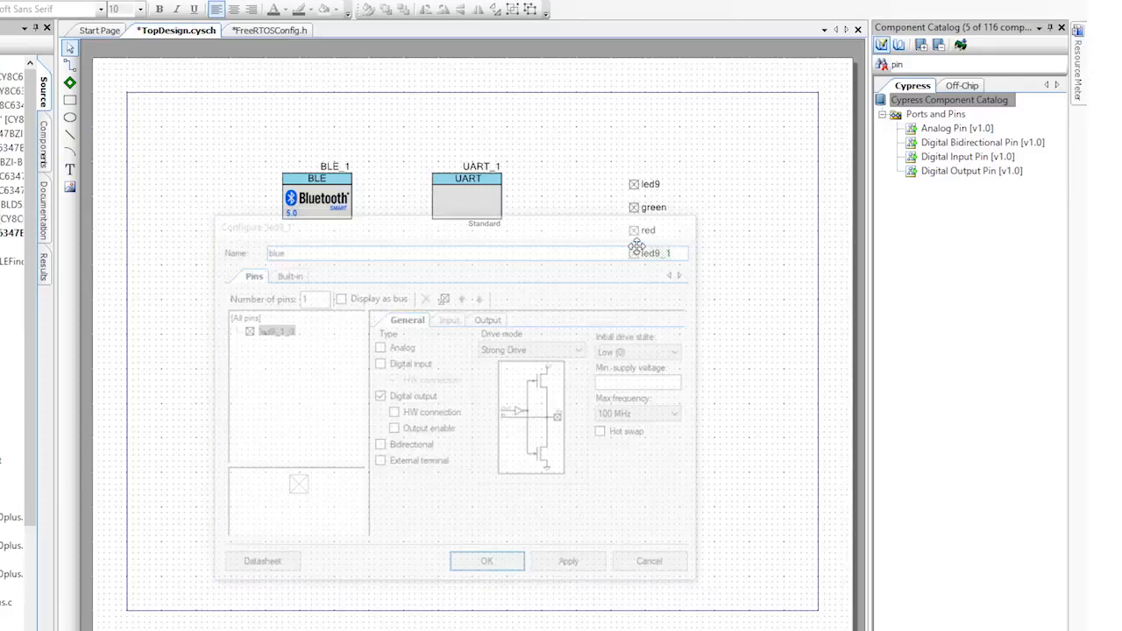
left_click(487, 561)
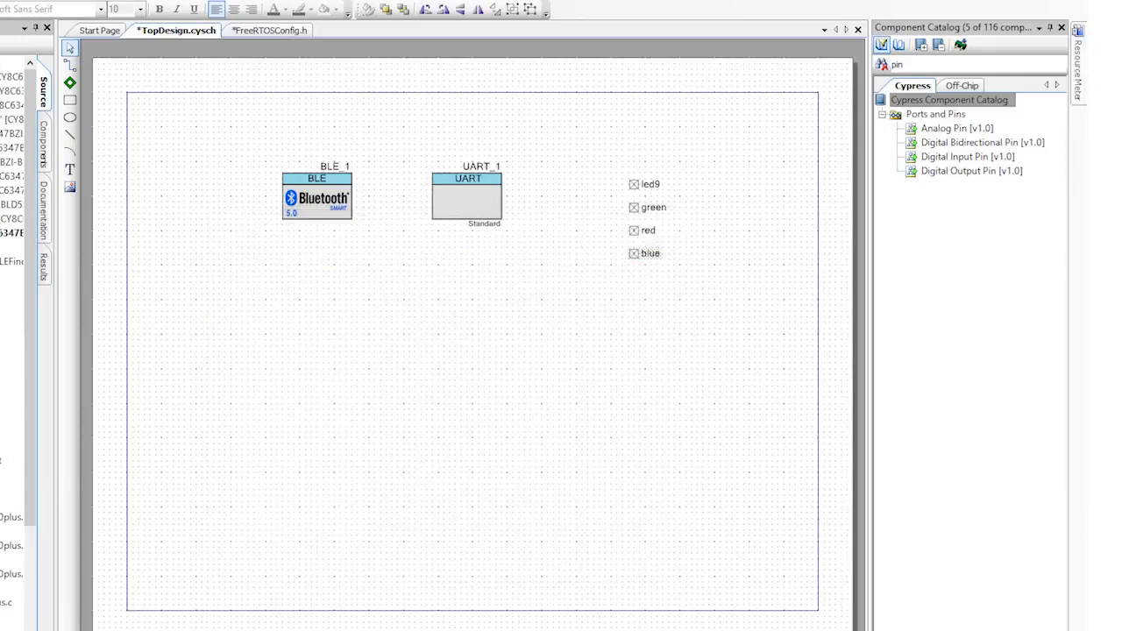
double_click(633, 184)
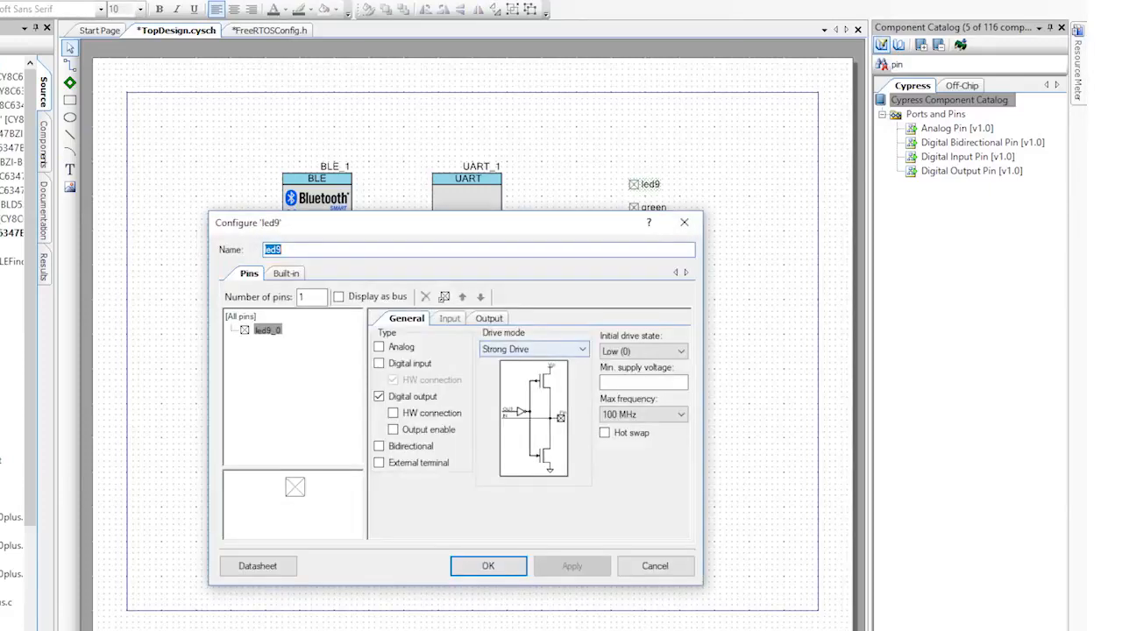
left_click(488, 565)
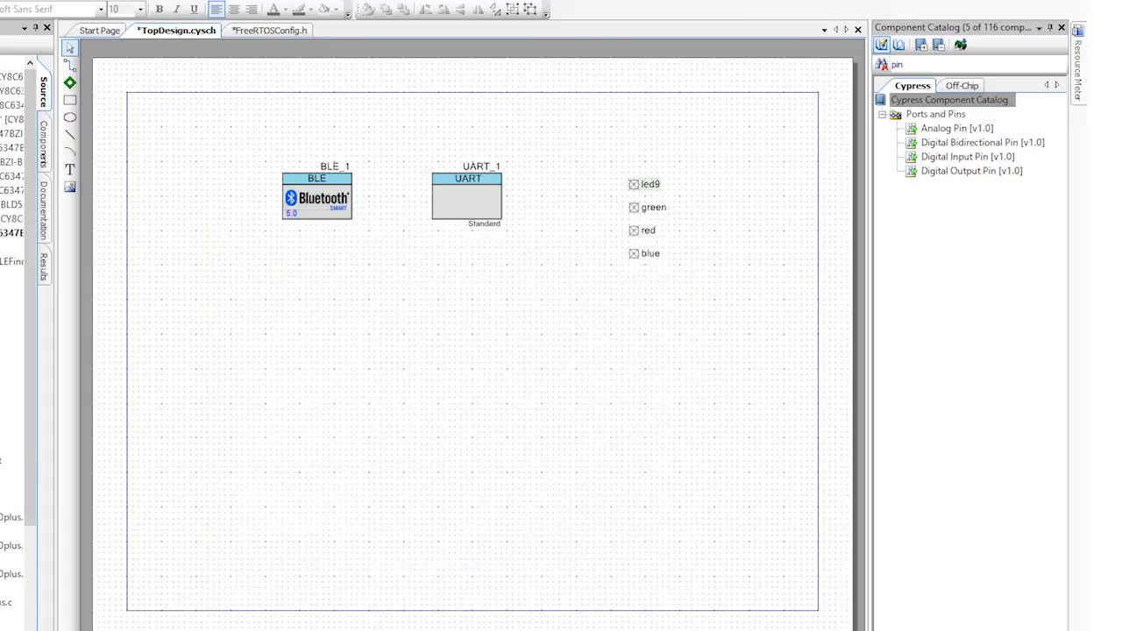
double_click(649, 230)
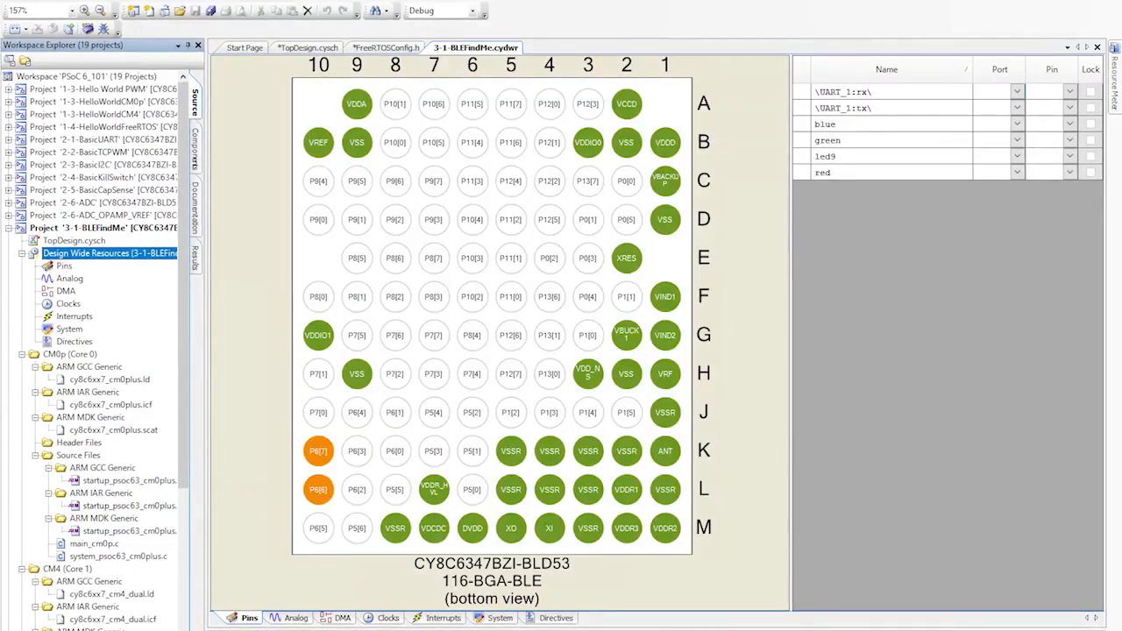
View the design-wide pin assignments for UART rx/tx, blue, green, led9 and red
left_click(877, 91)
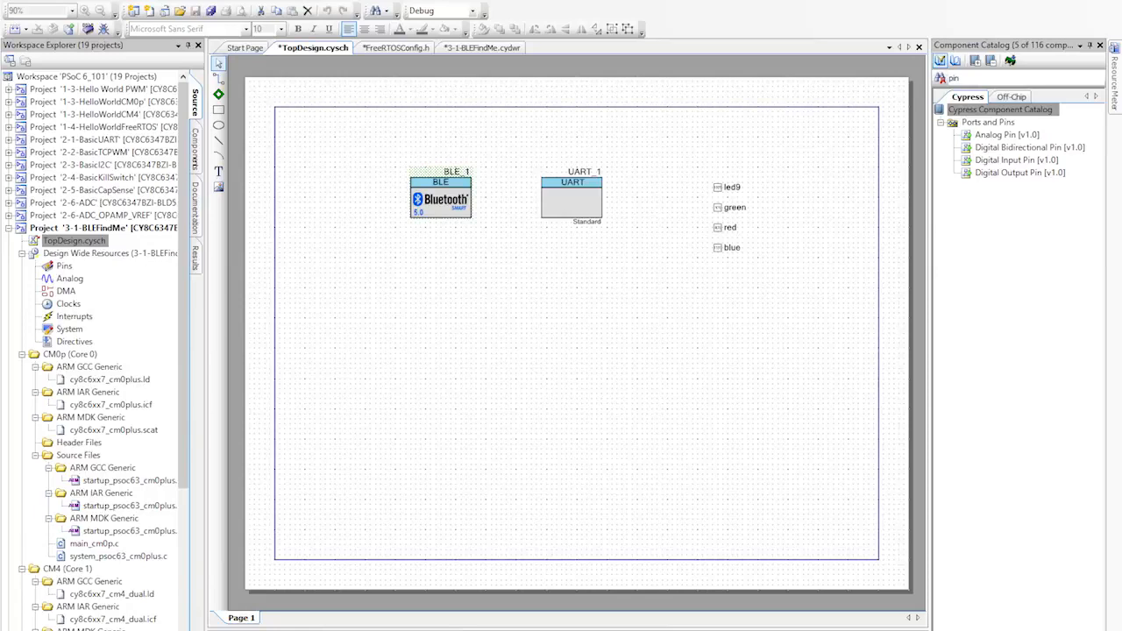
Set BLE_1 to Dual core, controller on CM0+ and host and profiles on CM4
double_click(440, 197)
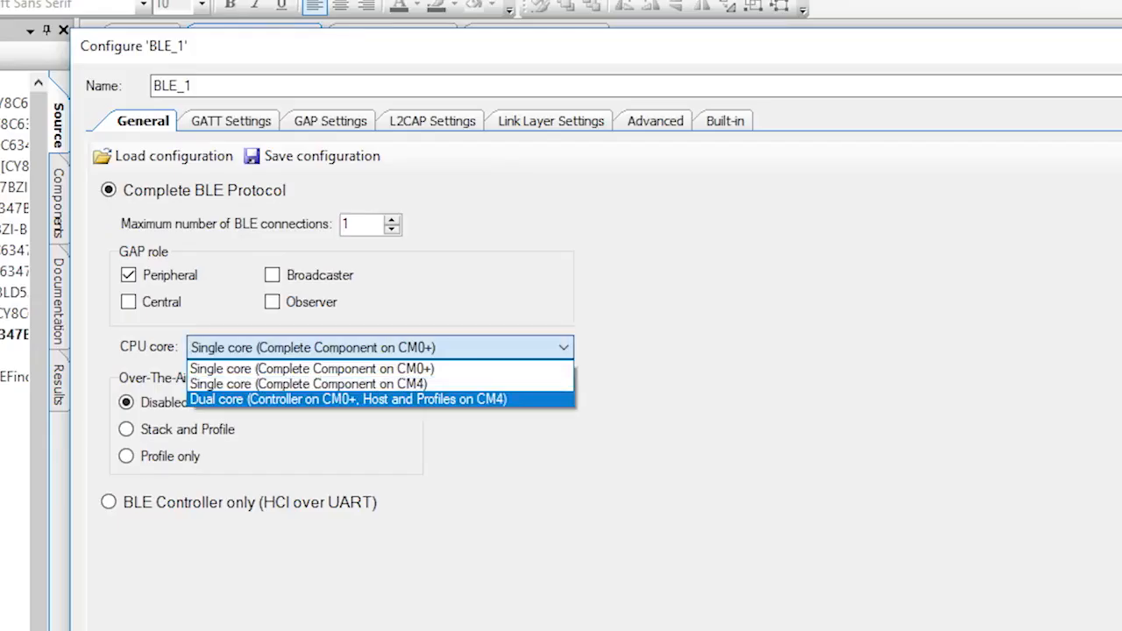
left_click(348, 400)
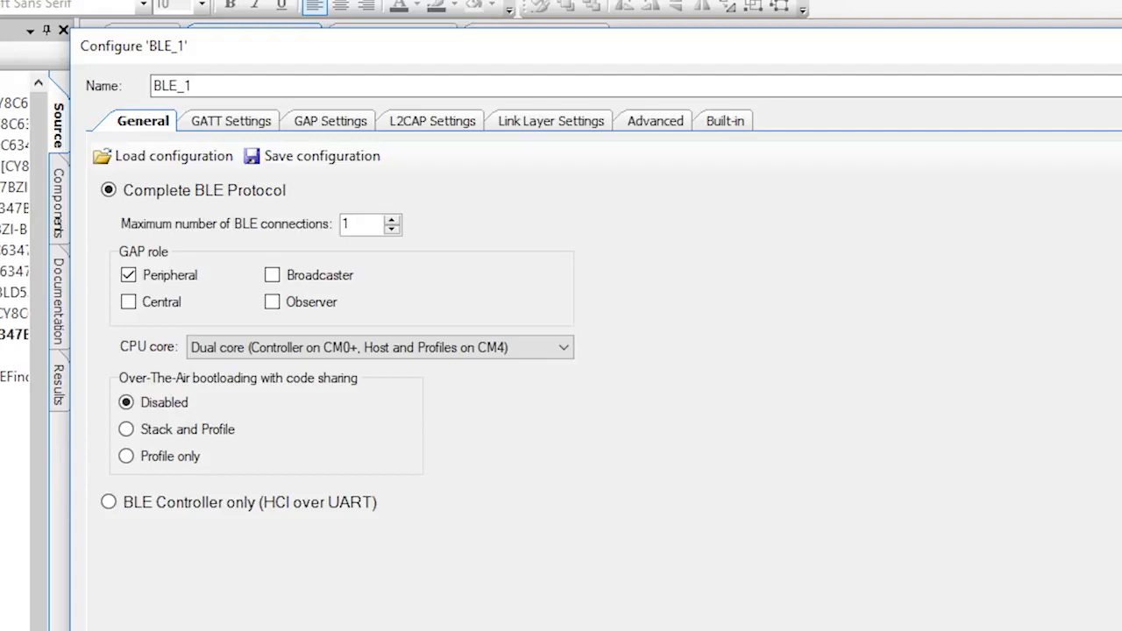
Add an Immediate Alert service with Alert Level characteristic to the GATT server
left_click(230, 121)
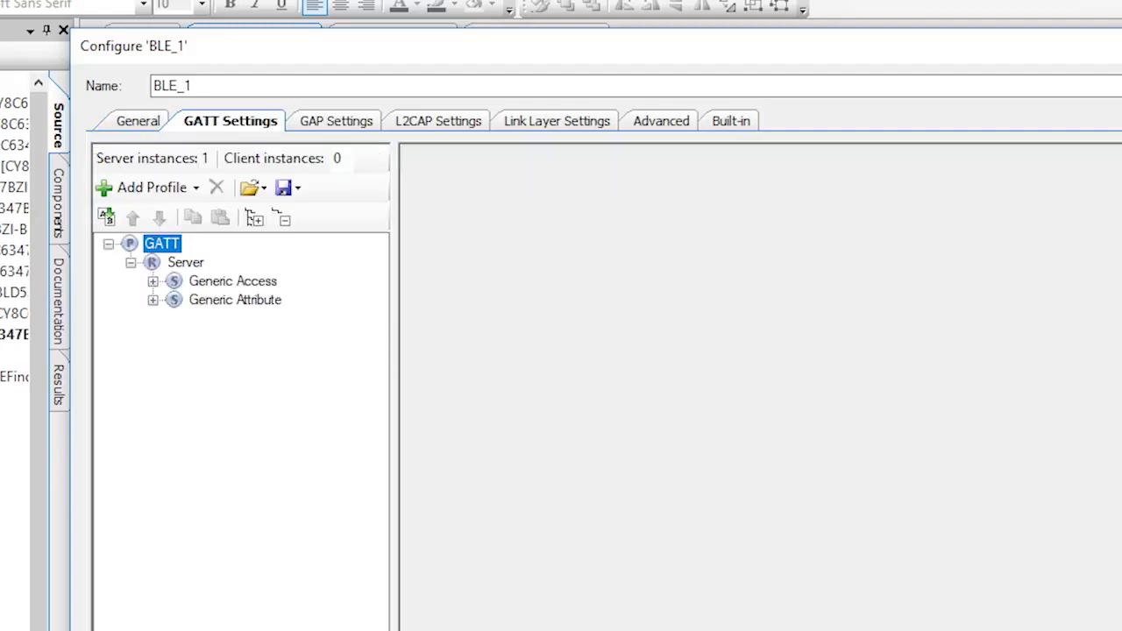
mouse_move(148, 186)
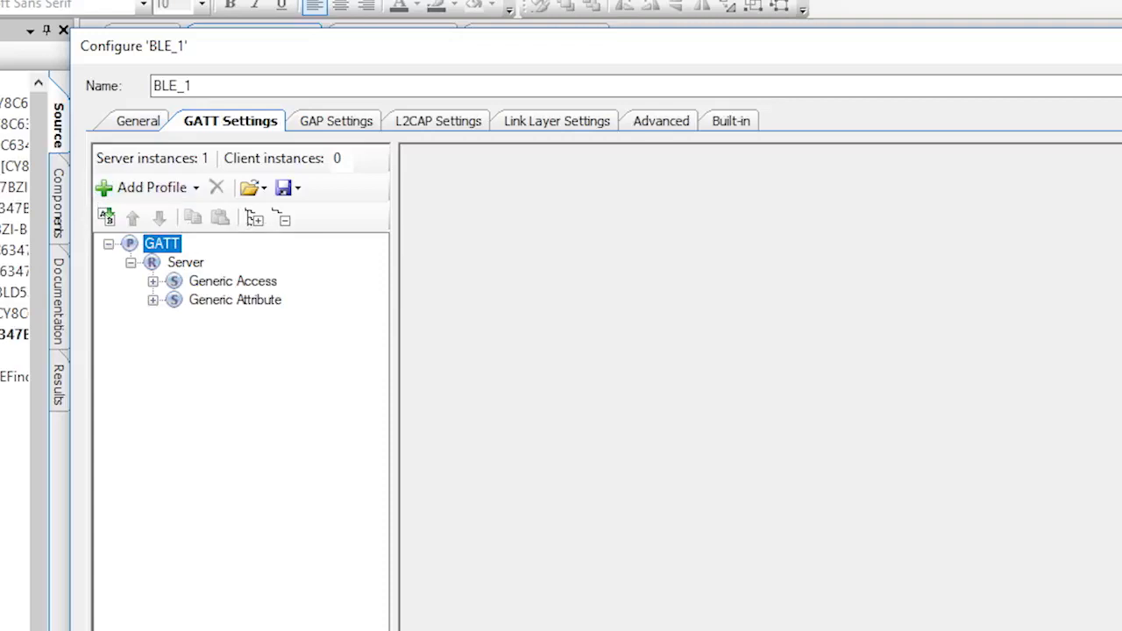
right_click(186, 263)
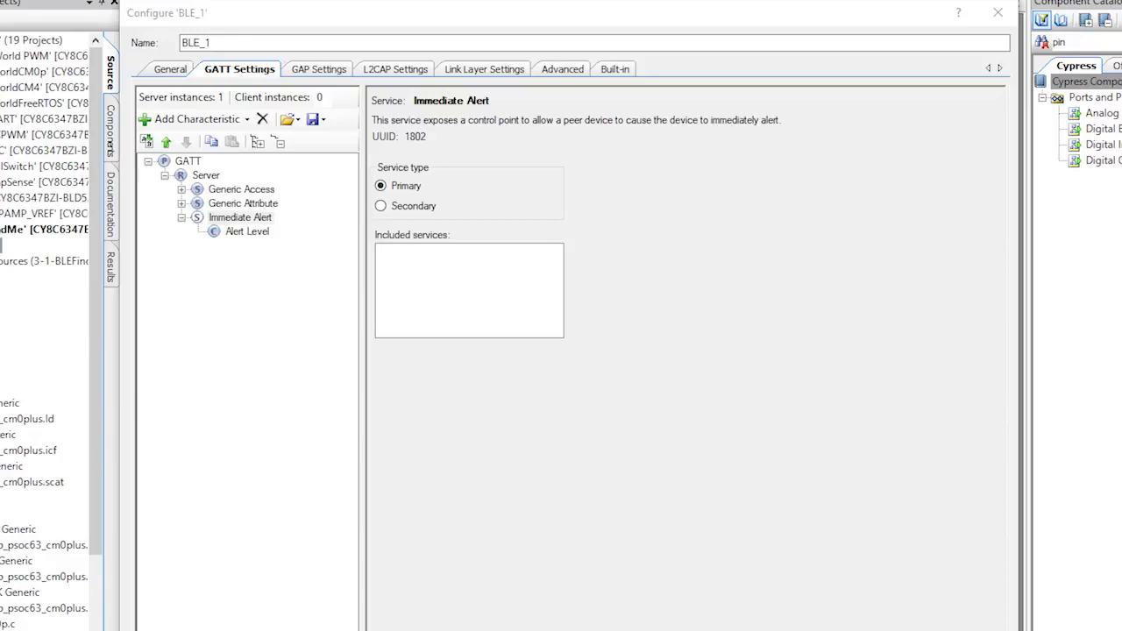
In GAP Settings name the device FindMe and set discovery mode to General
left_click(318, 69)
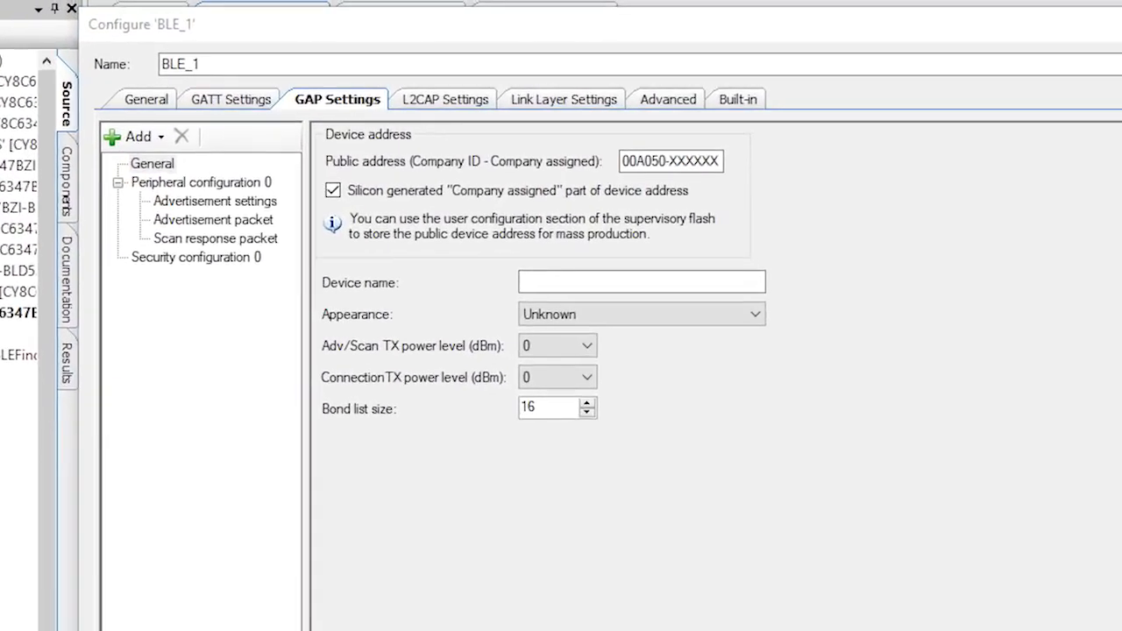
type("Find")
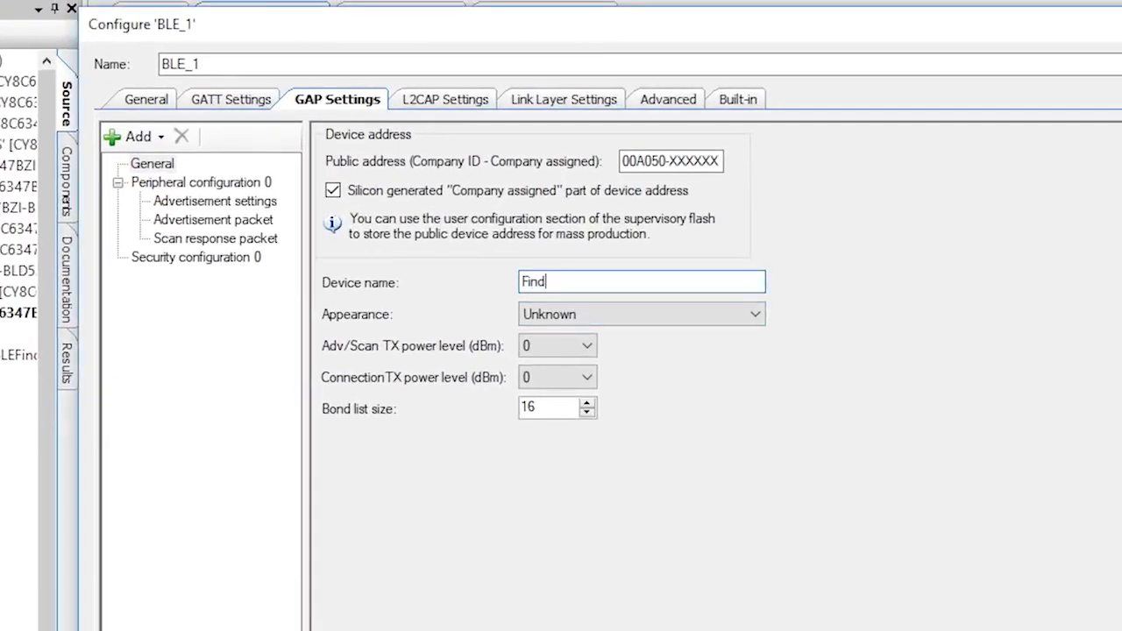
left_click(214, 200)
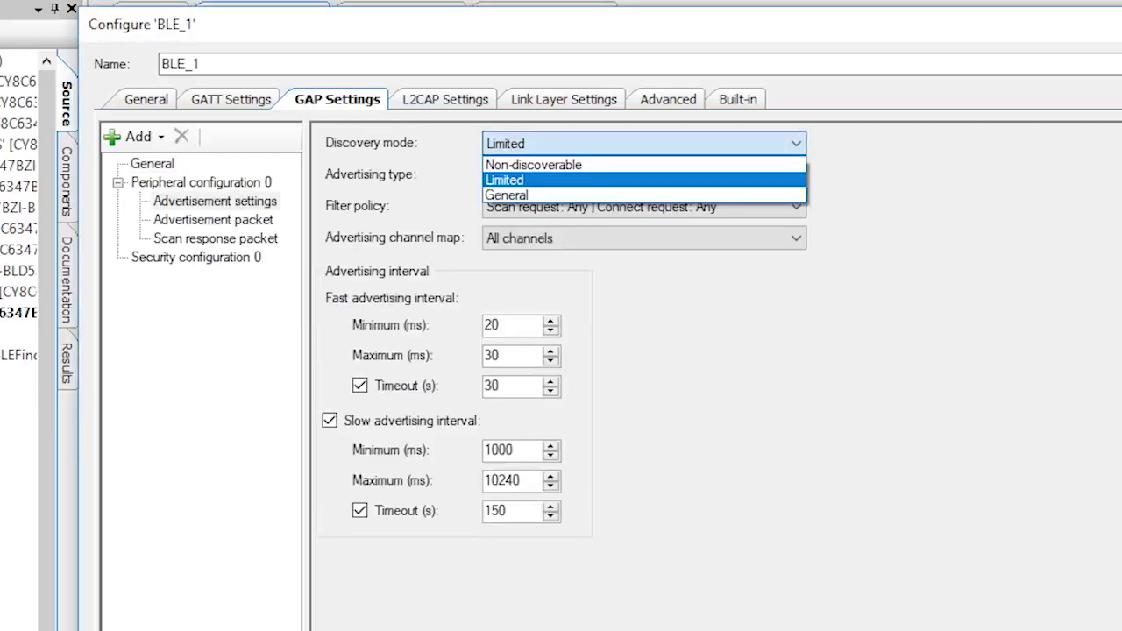
left_click(507, 195)
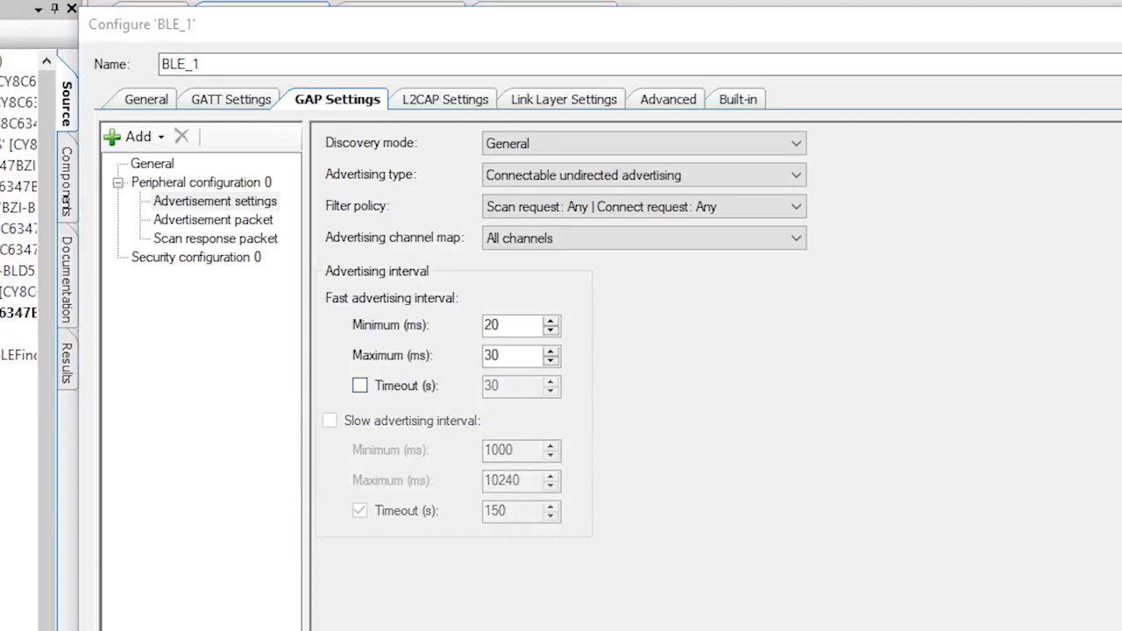
Disable the advertising timeout and include the Local Name in the advertisement packet
left_click(214, 219)
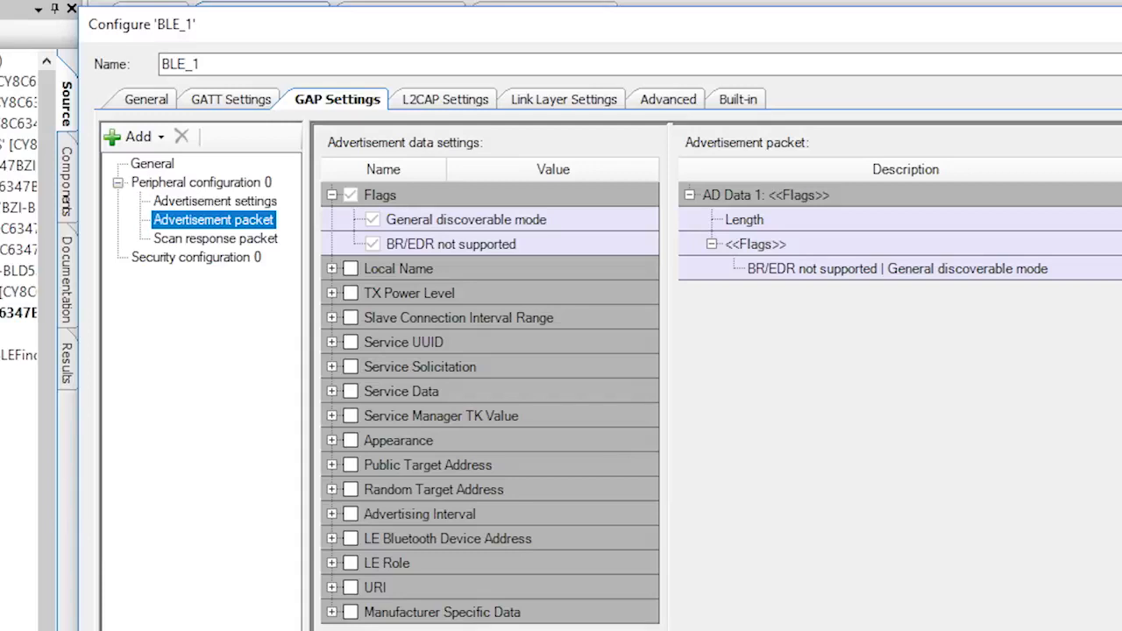
left_click(351, 268)
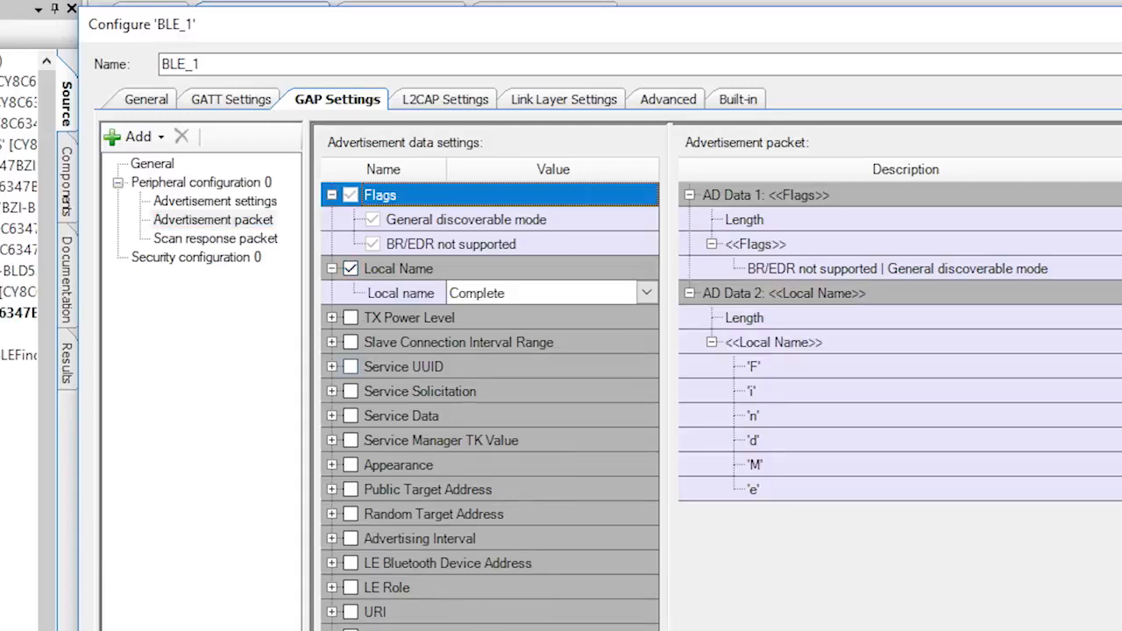
left_click(351, 367)
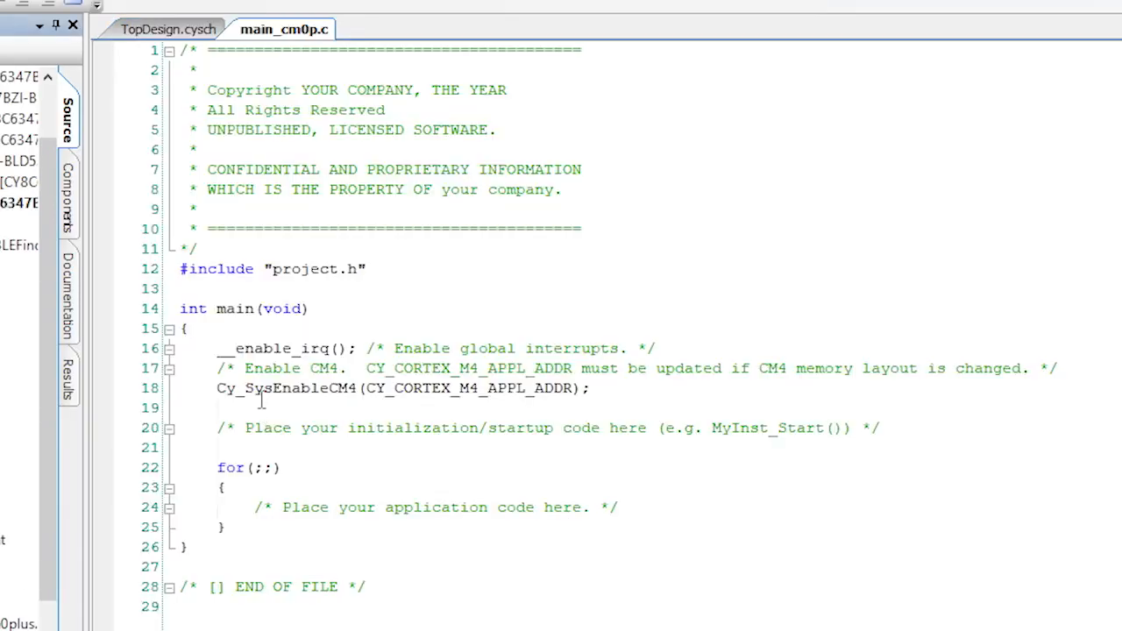
Add Cy_BLE_Start(0) above Cy_SysEnableCM4 in main_cm0p.c
type("Cy_BLE_Start(0);")
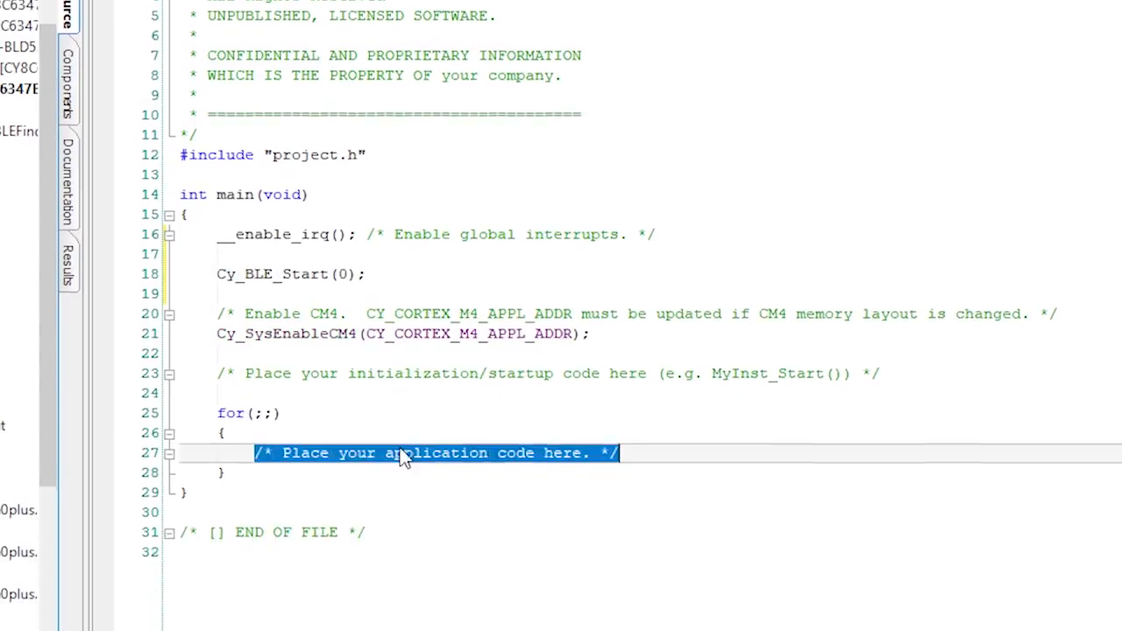
type("Cy_BLE_Pr")
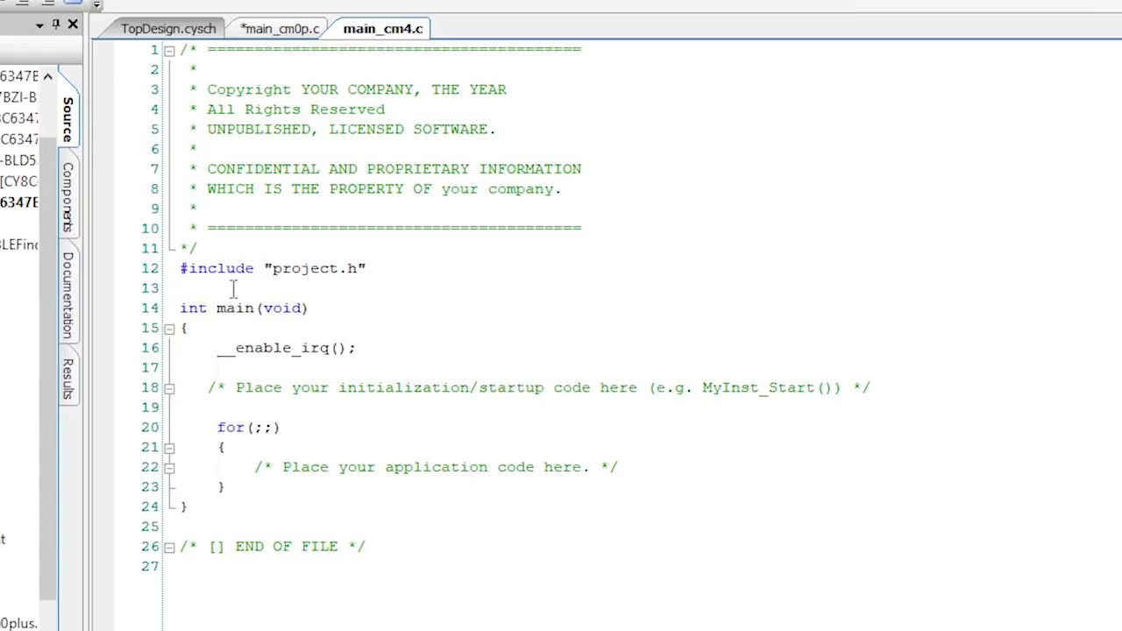
Add FreeRTOS/stdio/limits includes, LED_ON 0 / LED_OFF defines and a bleSemaphore handle to main_cm4.c
type("#include \"FreeRTOS.h\"")
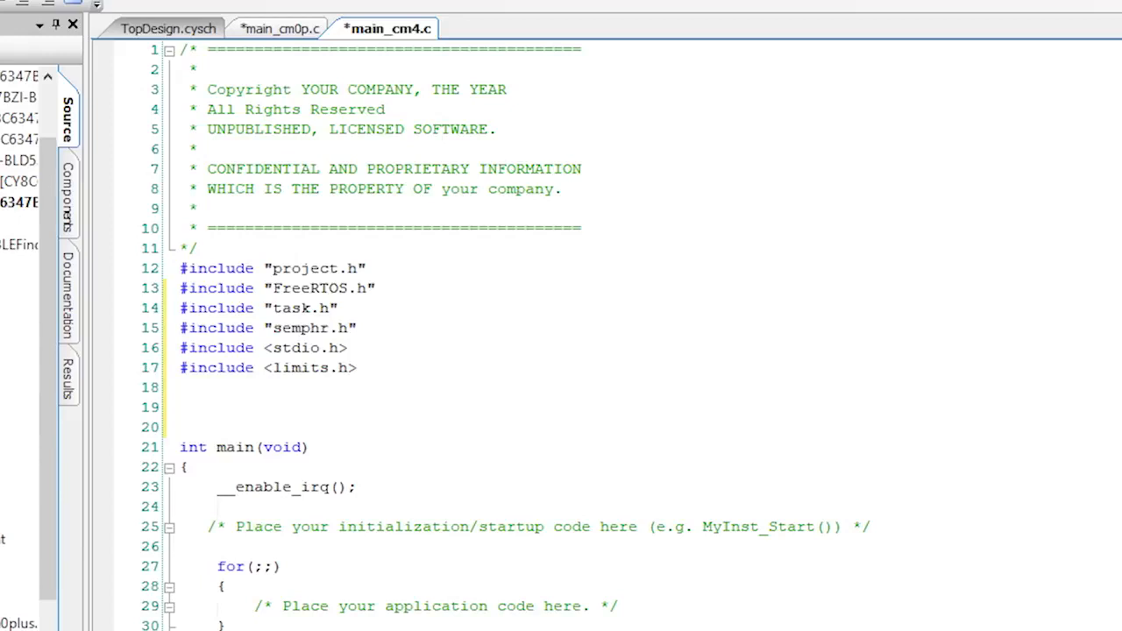
scroll("down", 3)
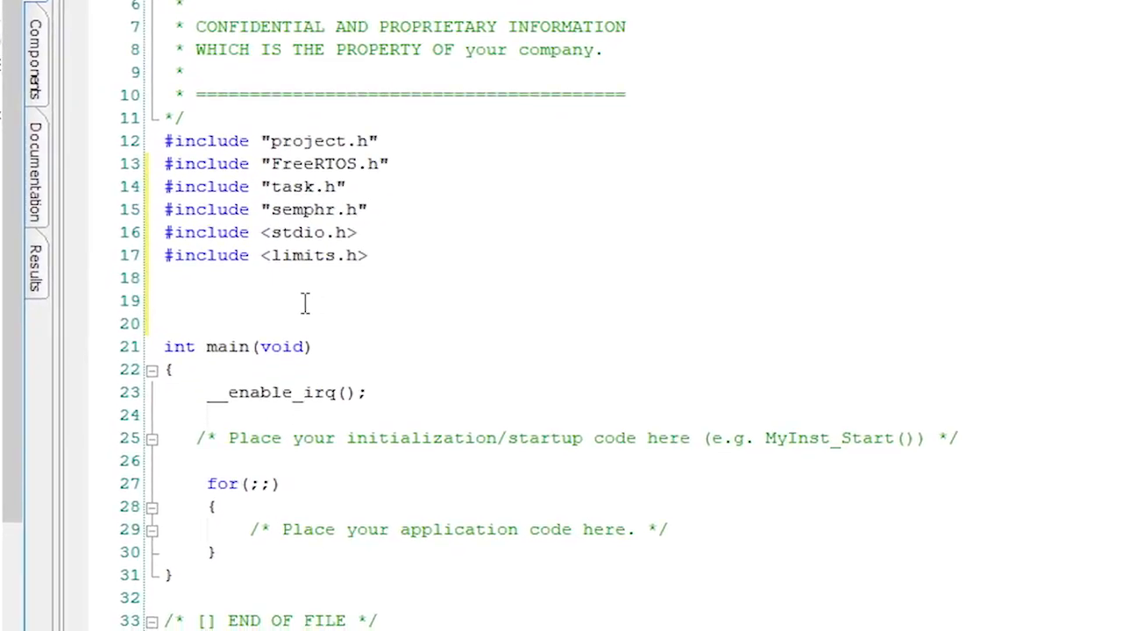
type("#define LED_ON  0")
type("#define LED_OFF 1")
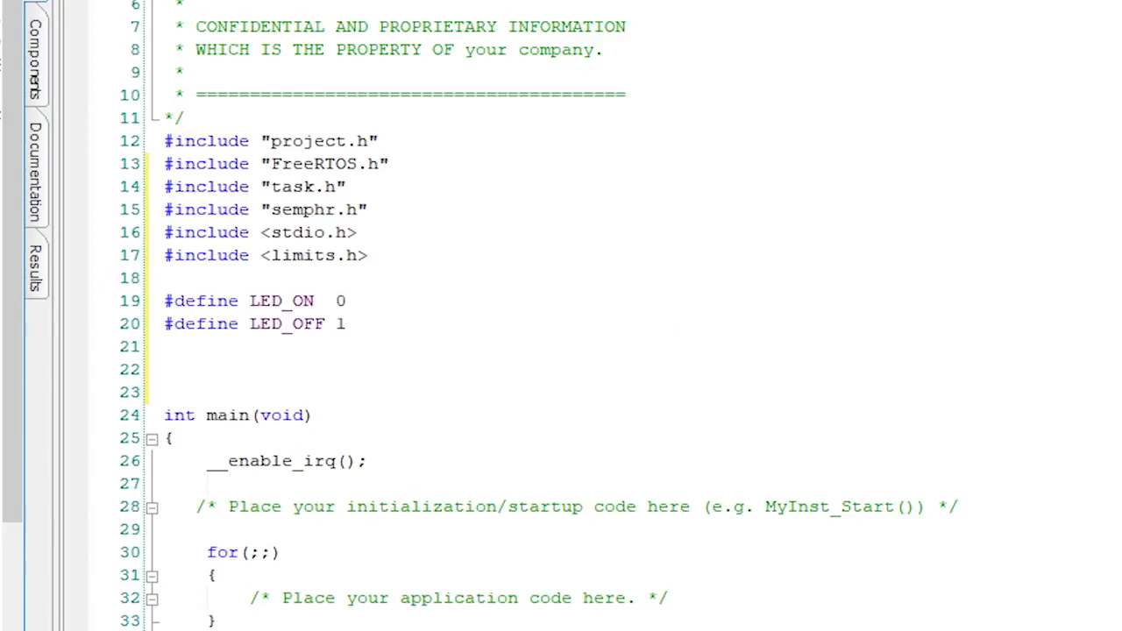
type("// This is used to lock and unlock the BLE Task")
type("SemaphoreHandle_t bleSemaphore;")
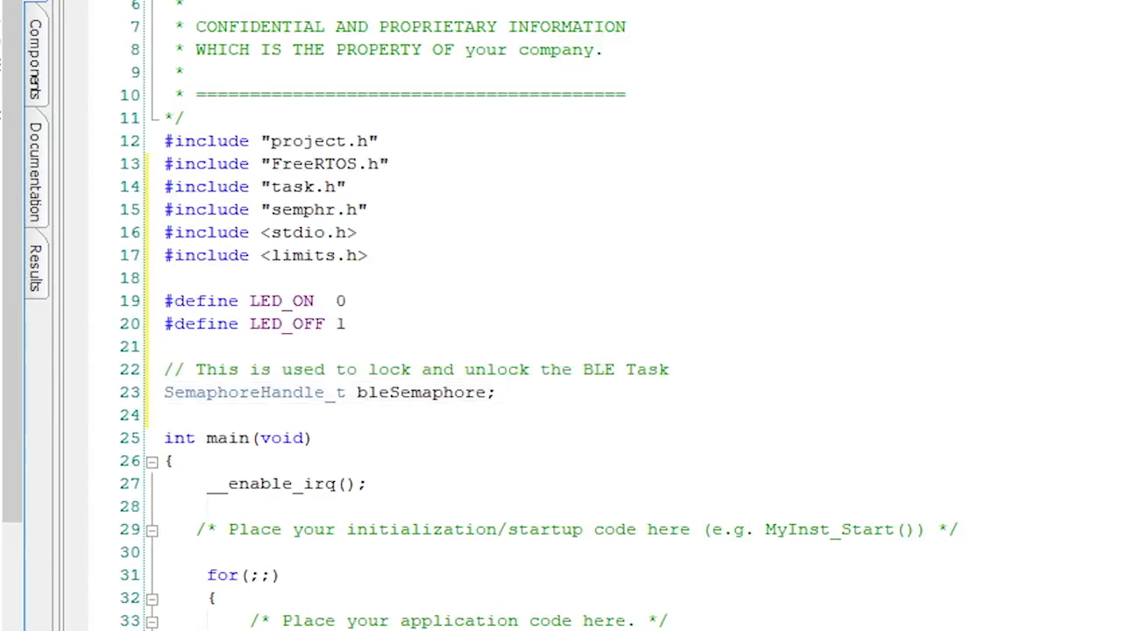
scroll("down", 3)
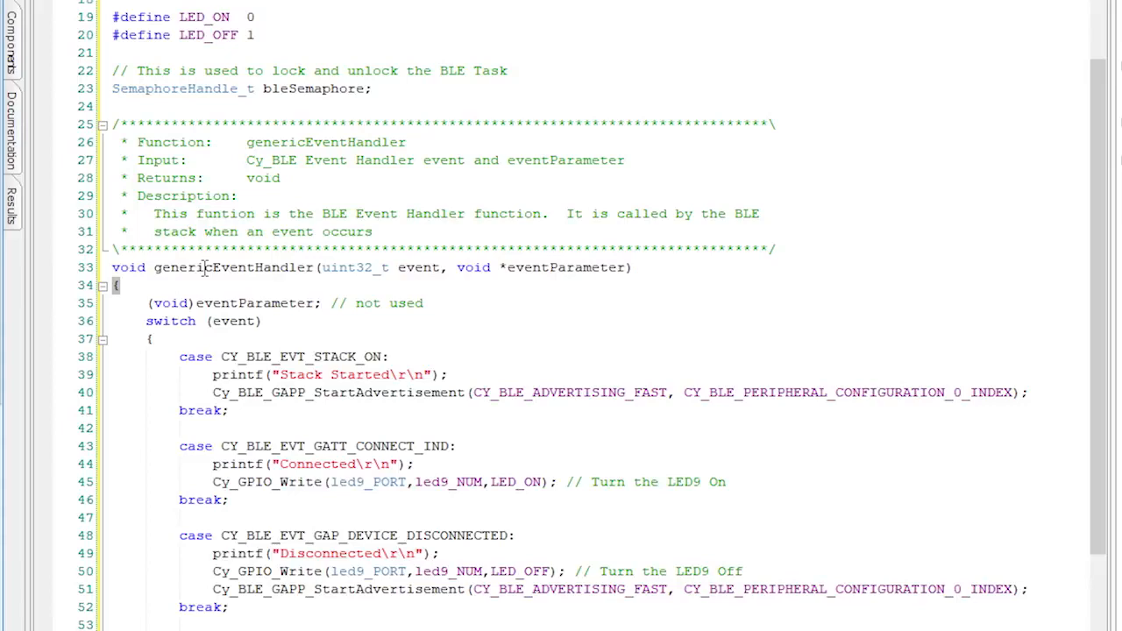
mouse_move(132, 267)
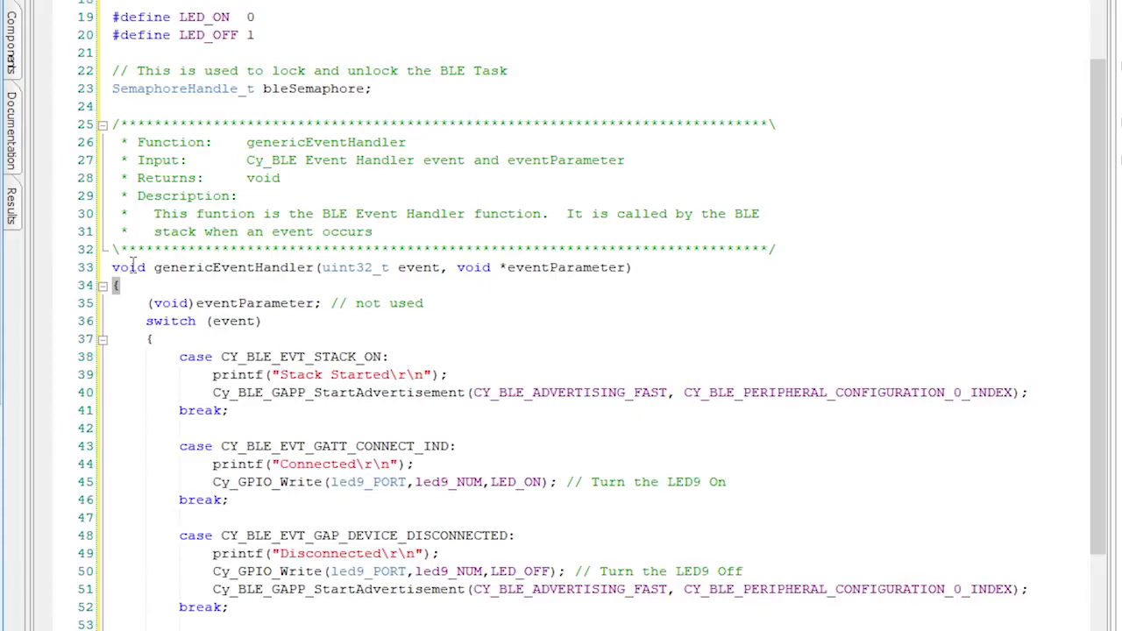
Walk through genericEventHandler's declaration, highlighting the event and eventParameter arguments
triple_click(351, 267)
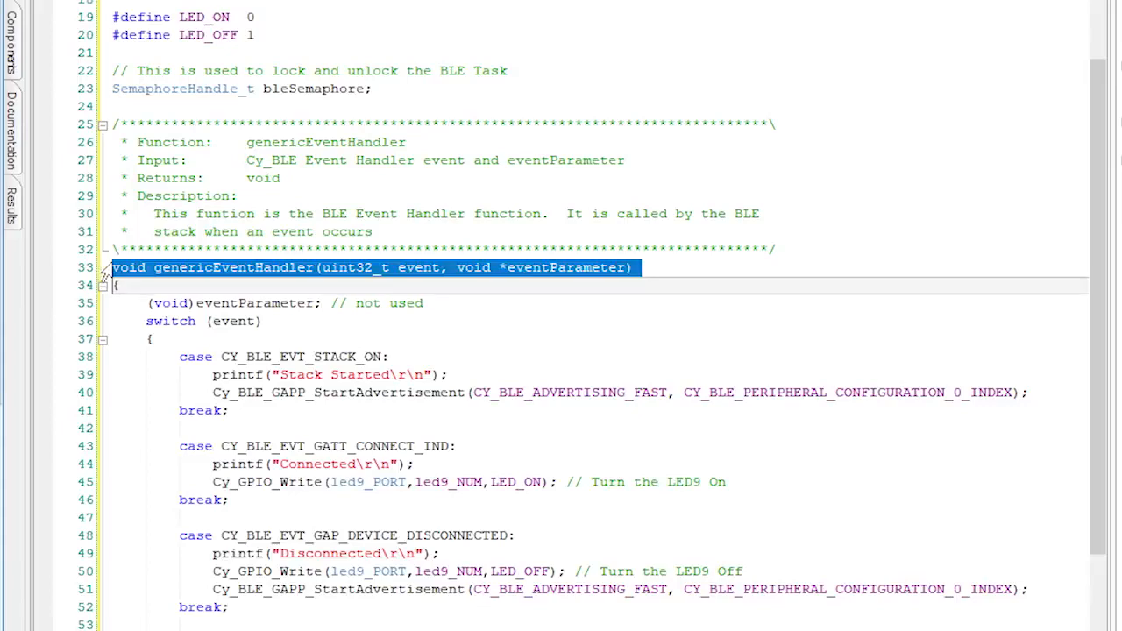
double_click(419, 267)
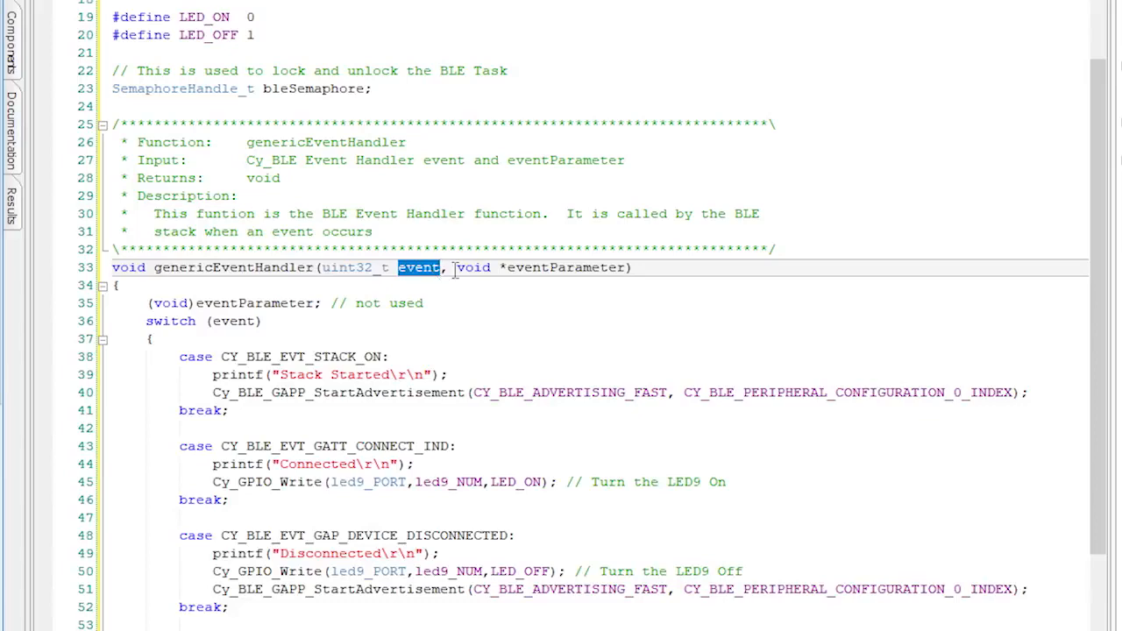
double_click(565, 266)
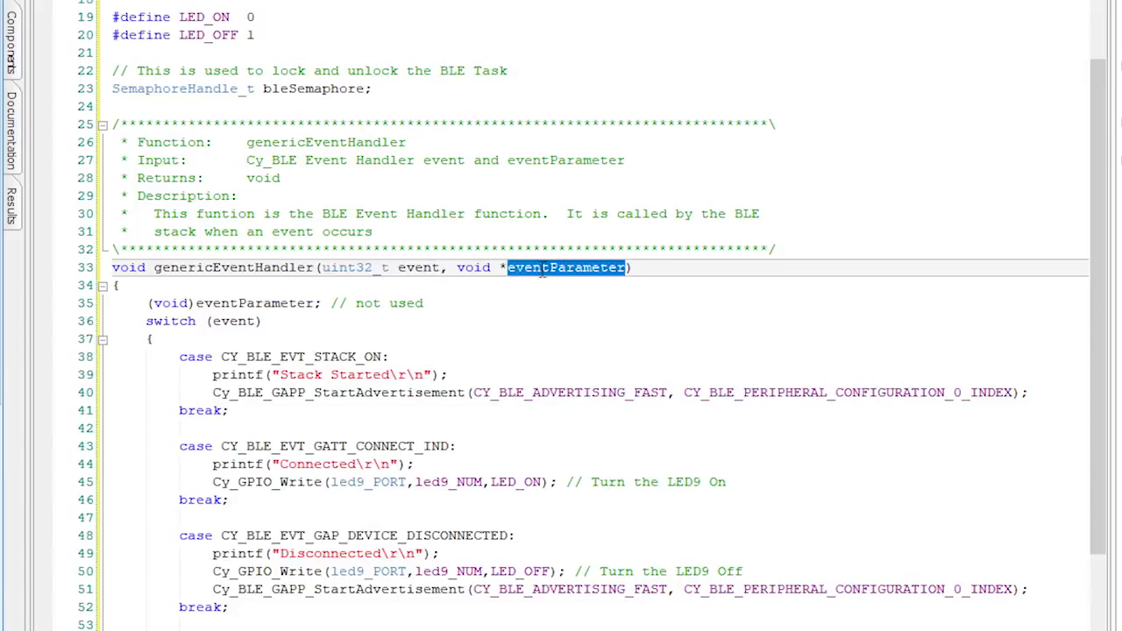
scroll("down", 3)
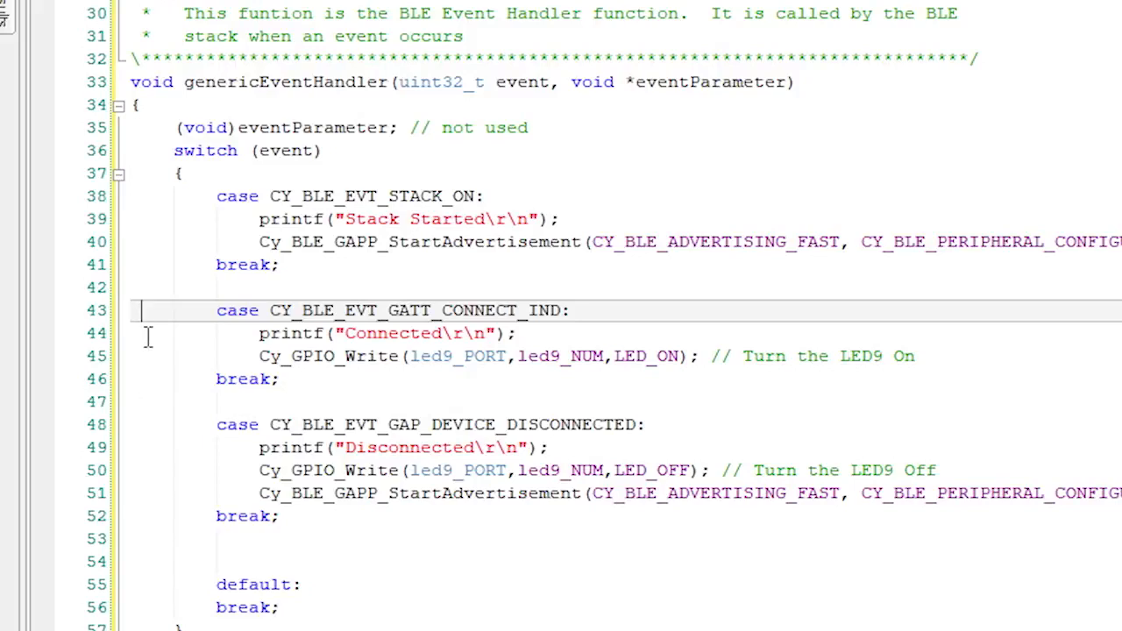
left_click(140, 424)
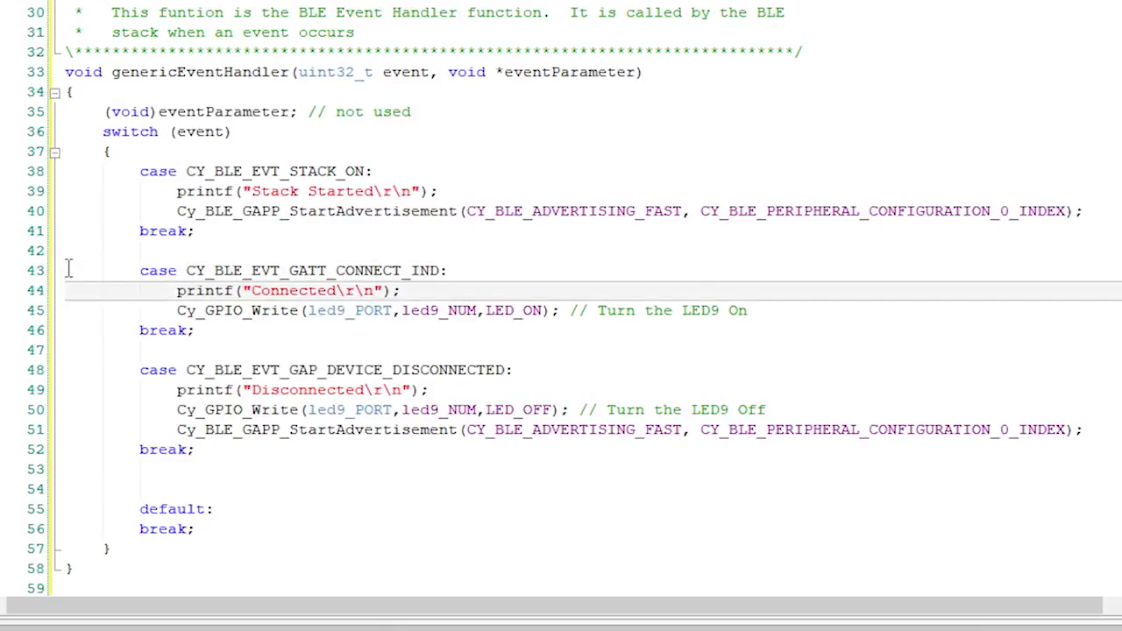
left_click(351, 311)
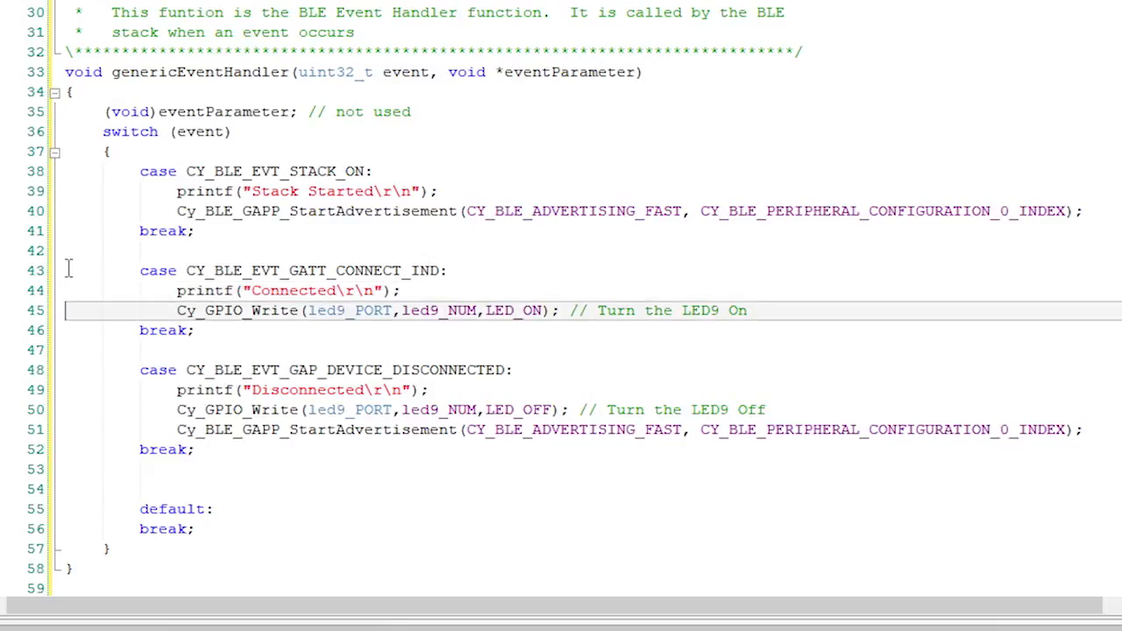
mouse_move(68, 311)
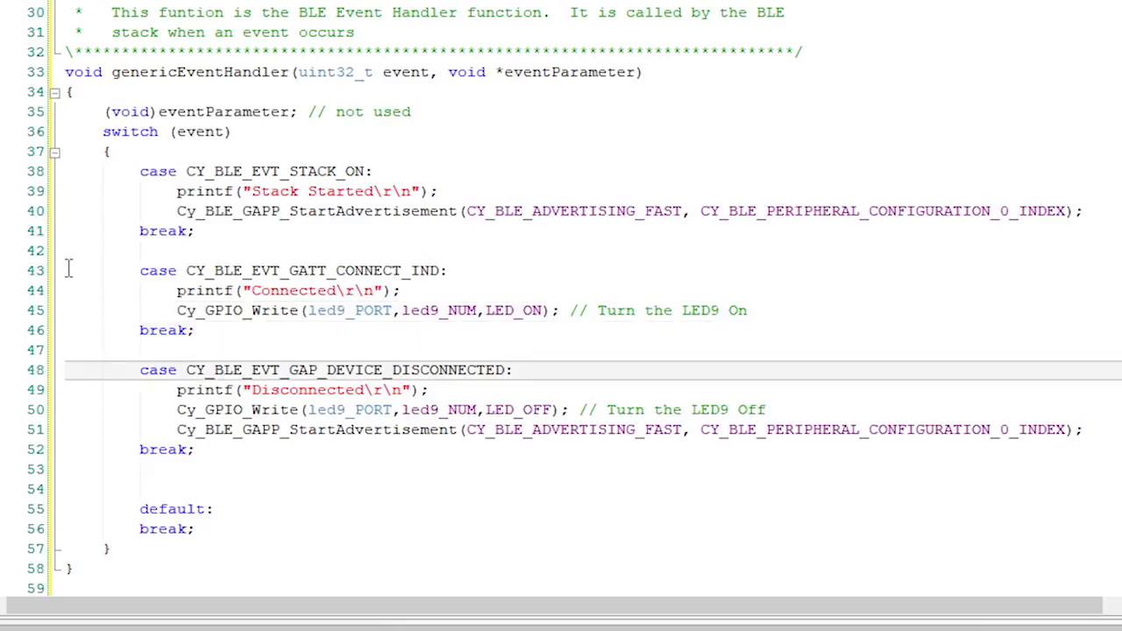
left_click(263, 389)
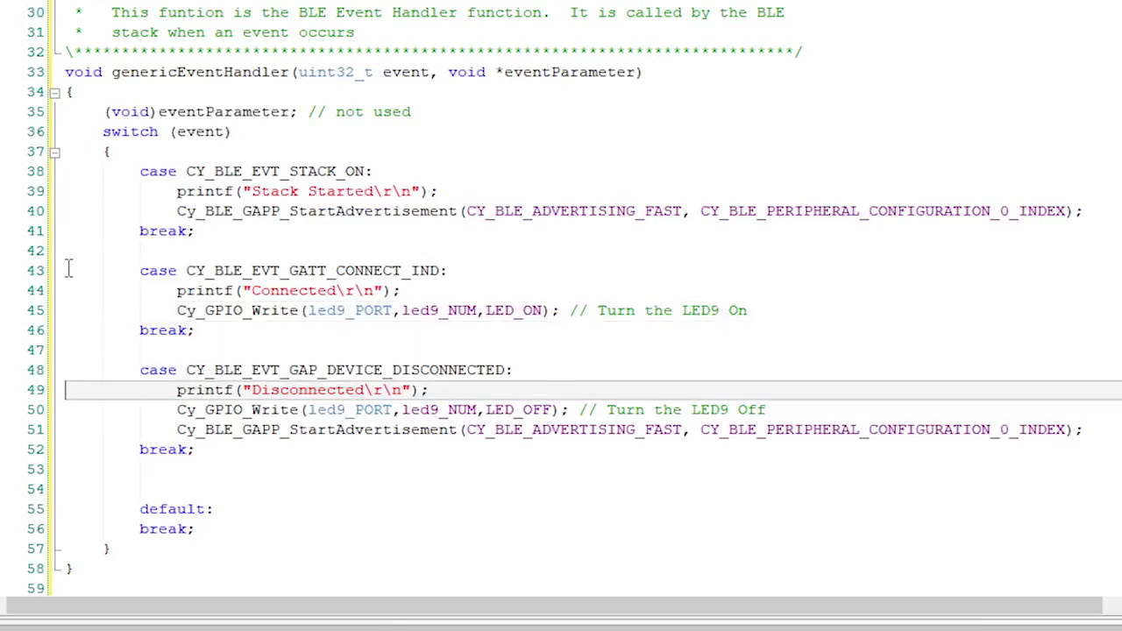
left_click(350, 410)
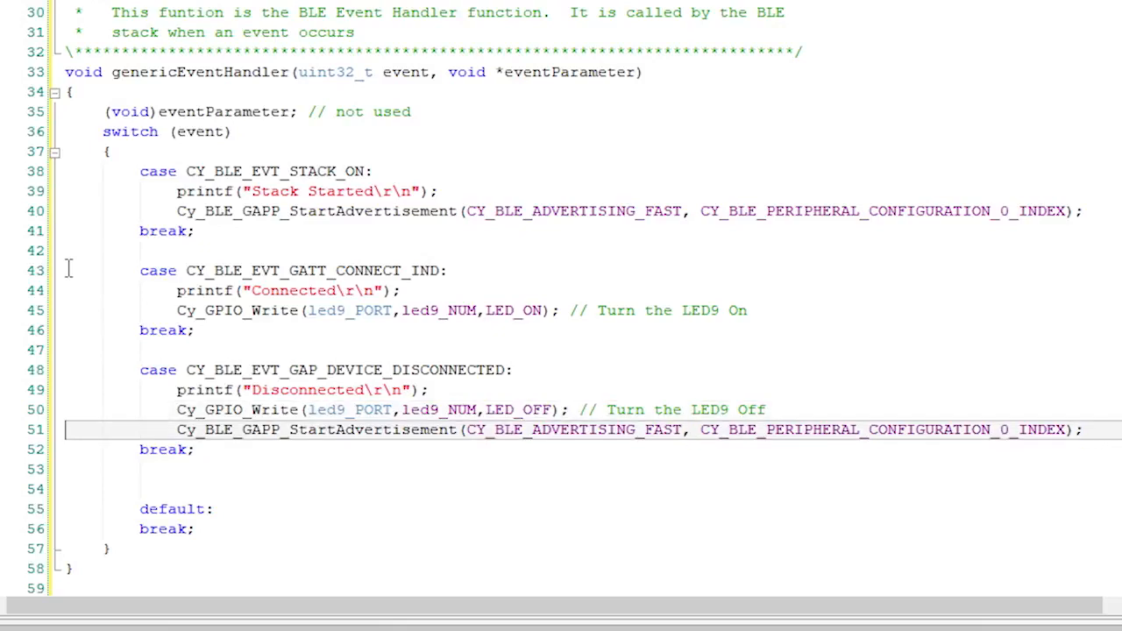
mouse_move(133, 329)
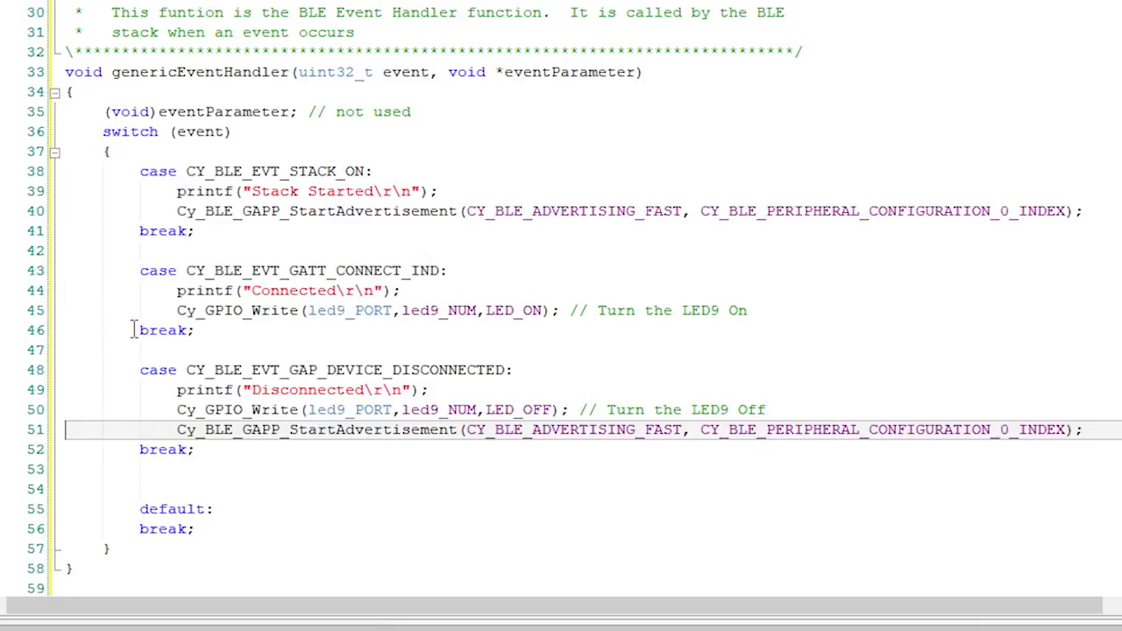
scroll("down", 3)
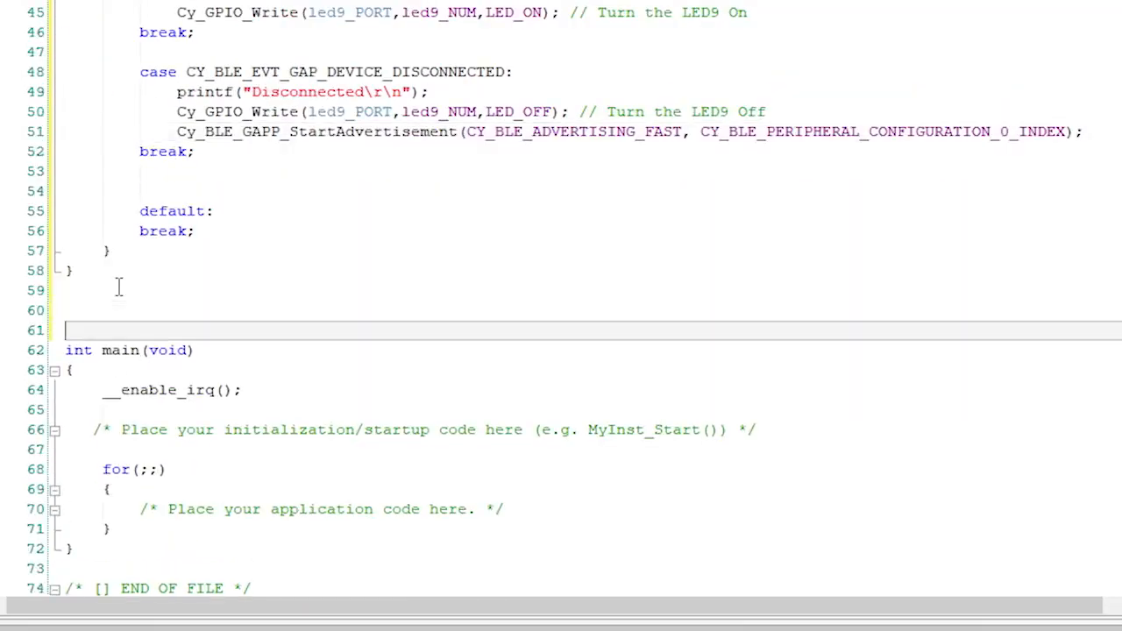
scroll("down", 3)
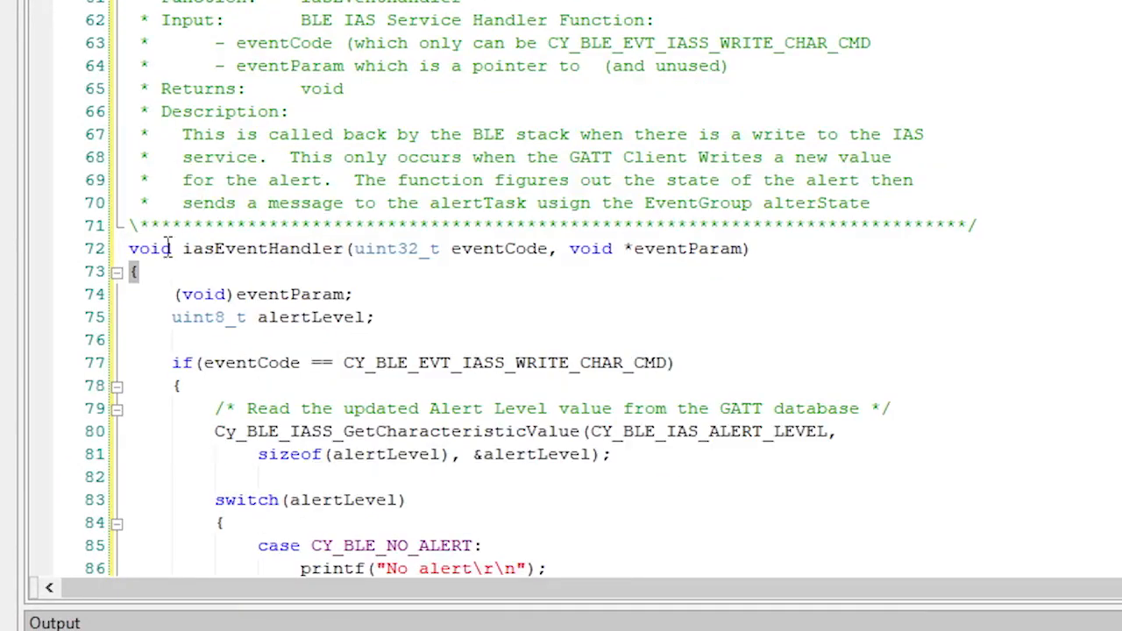
double_click(149, 249)
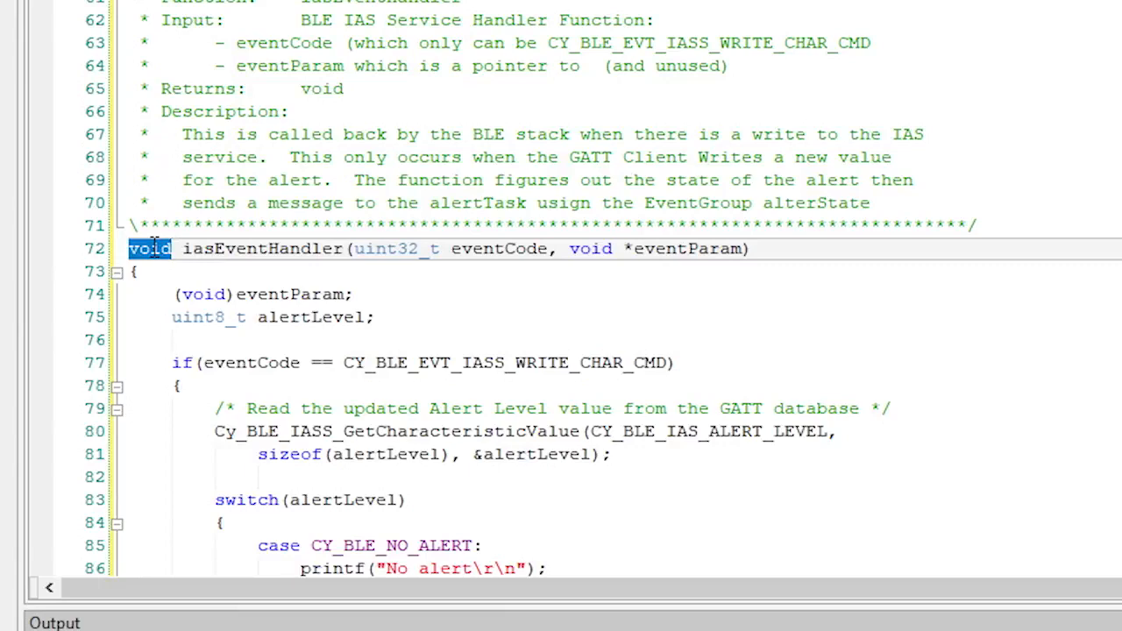
double_click(261, 249)
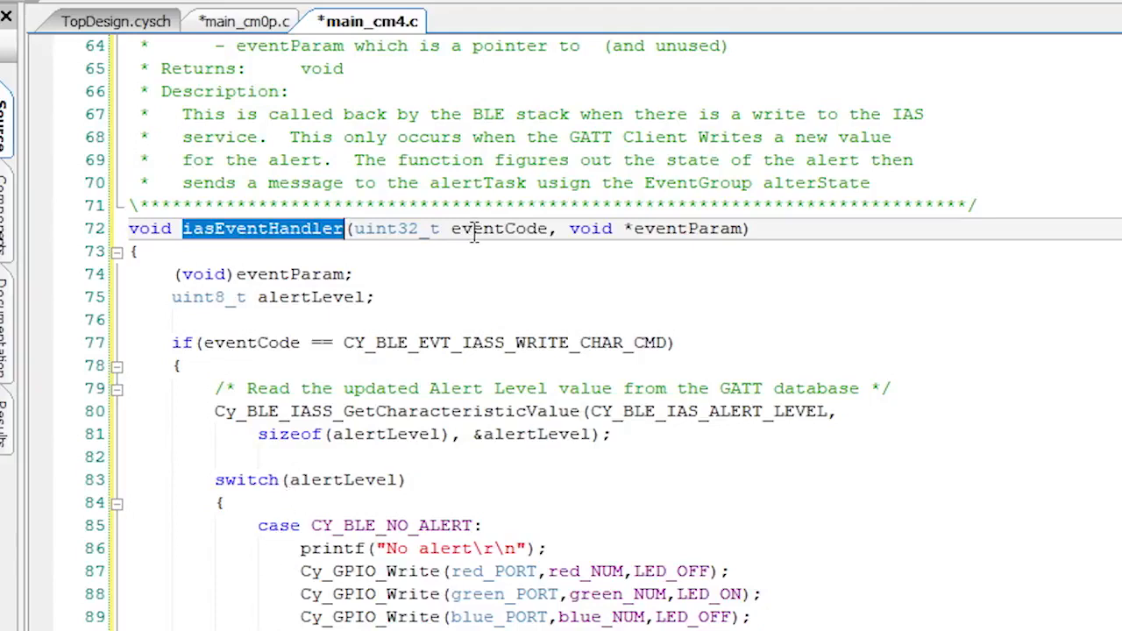
double_click(687, 228)
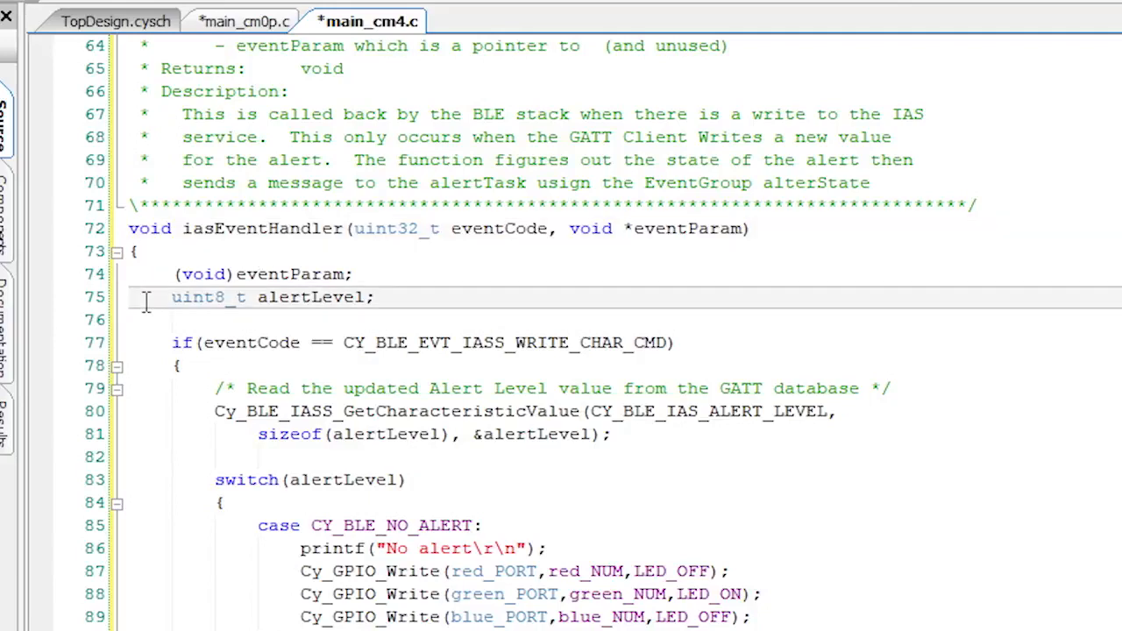
mouse_move(56, 313)
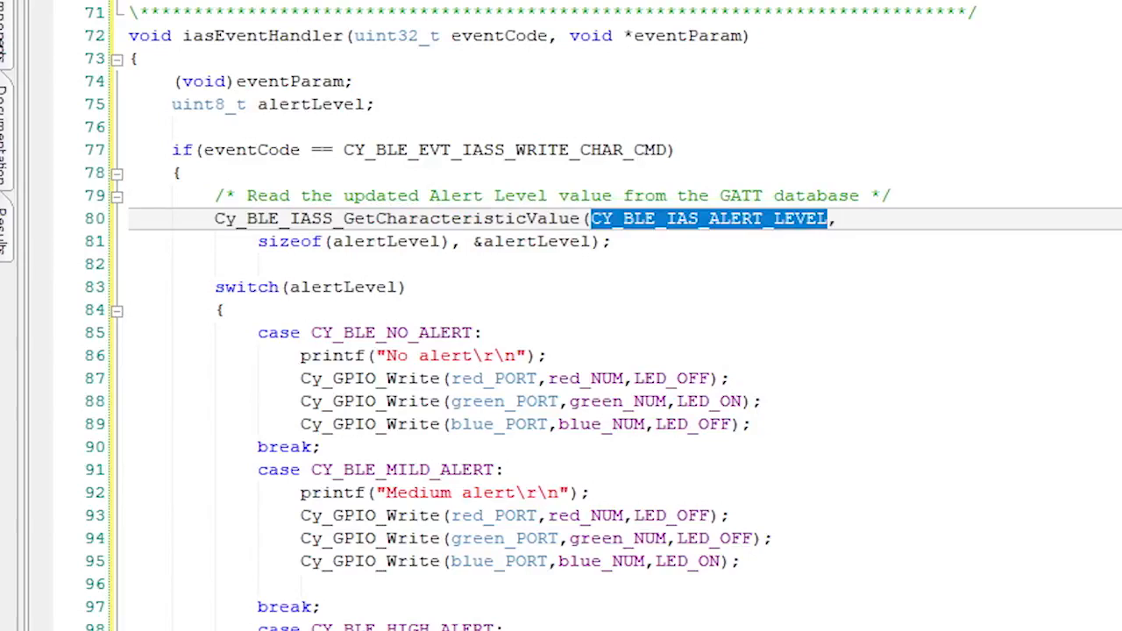
double_click(537, 242)
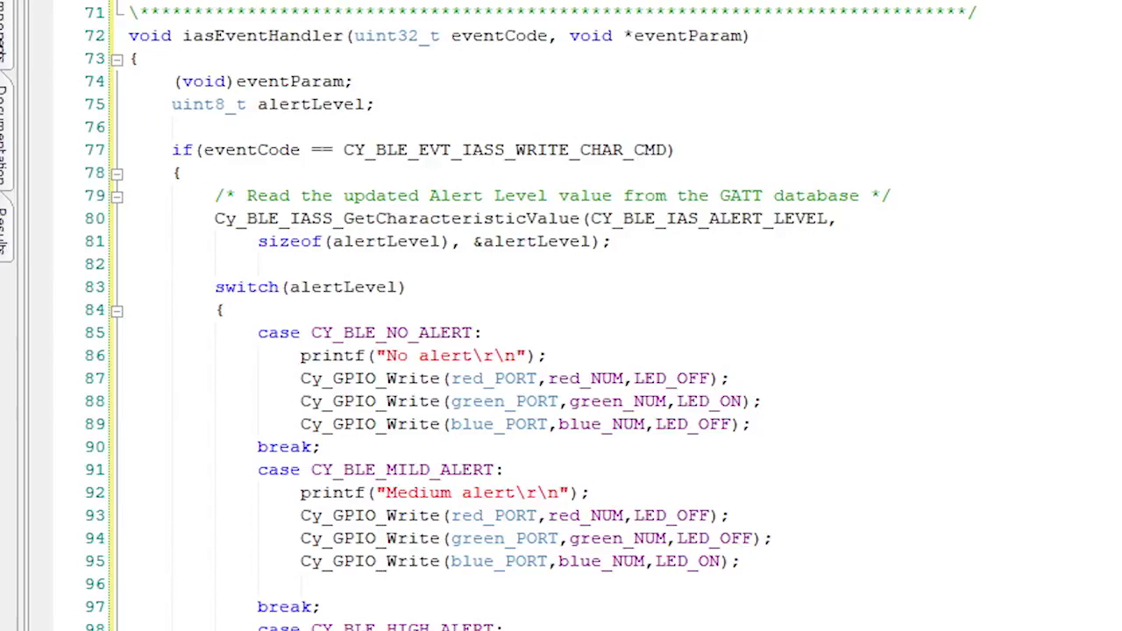
Place bleTask above main() after bleInterruptNotify, starting the stack and processing events on bleSemaphore
scroll("down", 3)
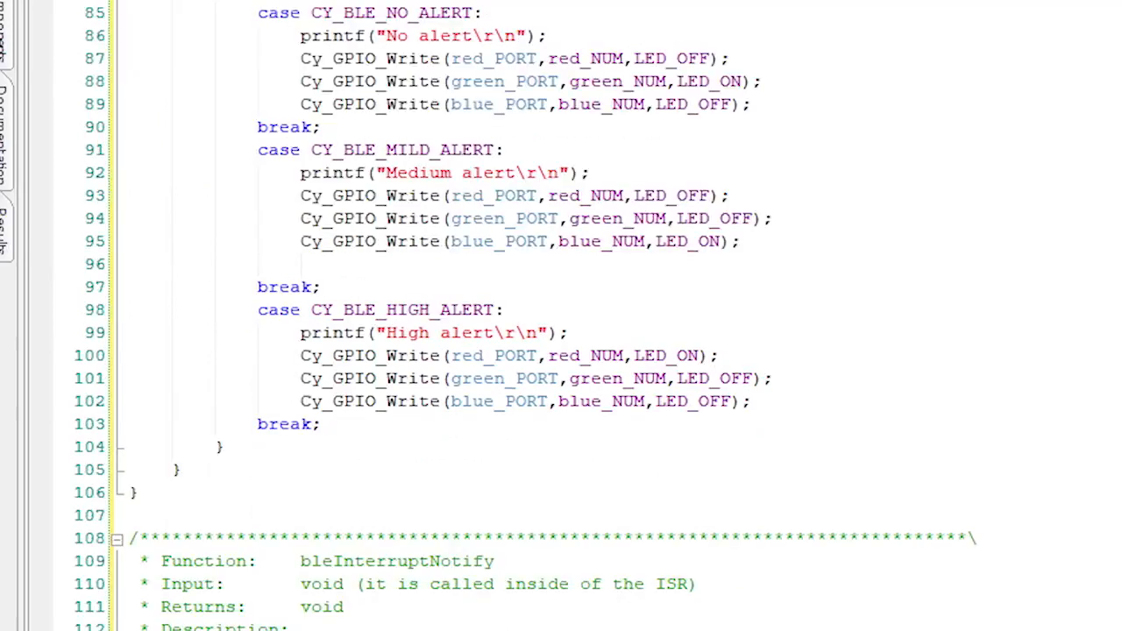
scroll("down", 3)
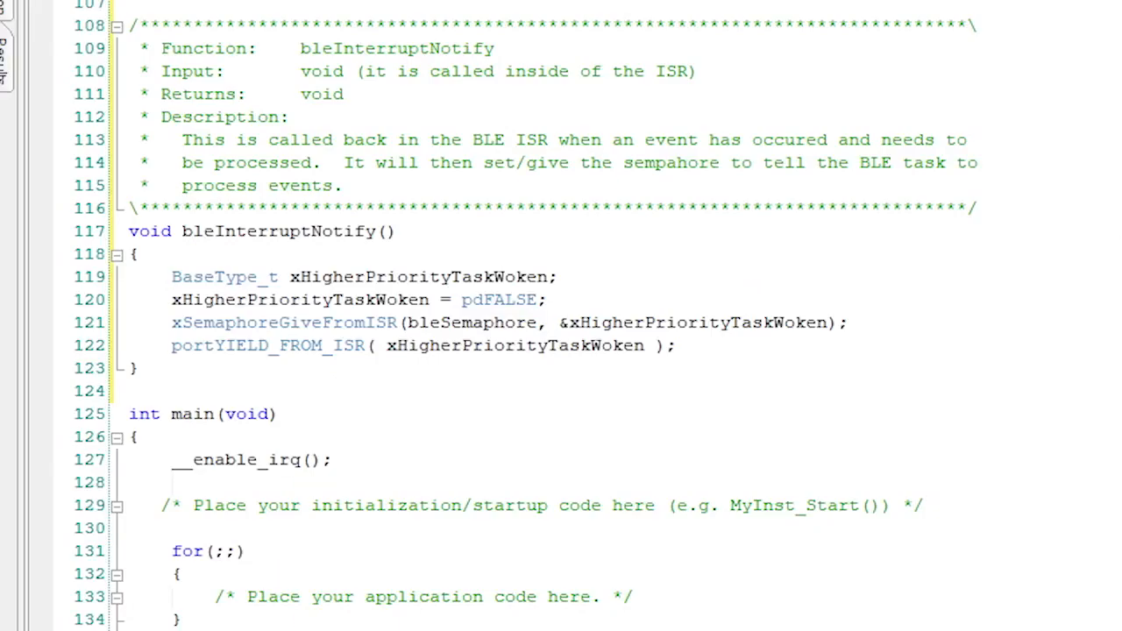
double_click(284, 322)
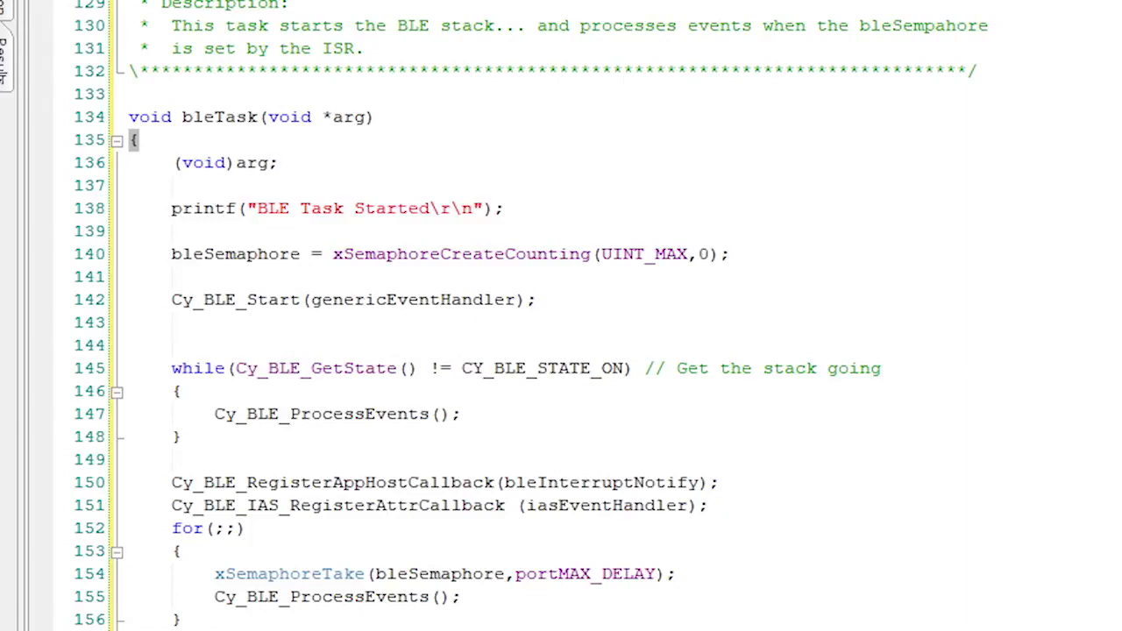
scroll("down", 3)
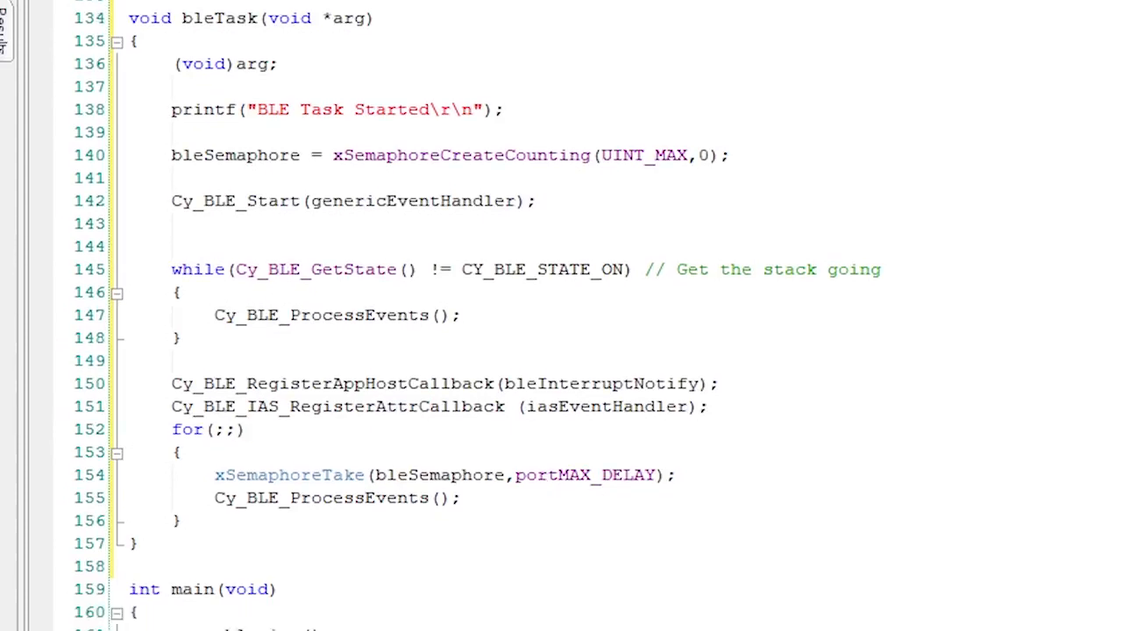
scroll("down", 3)
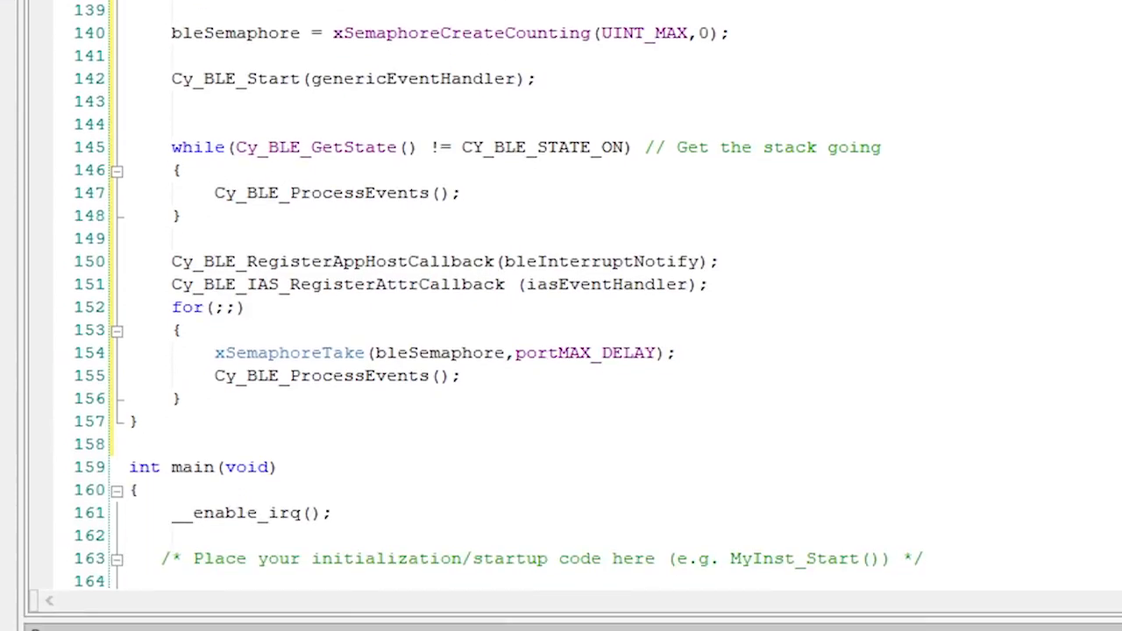
left_click(351, 261)
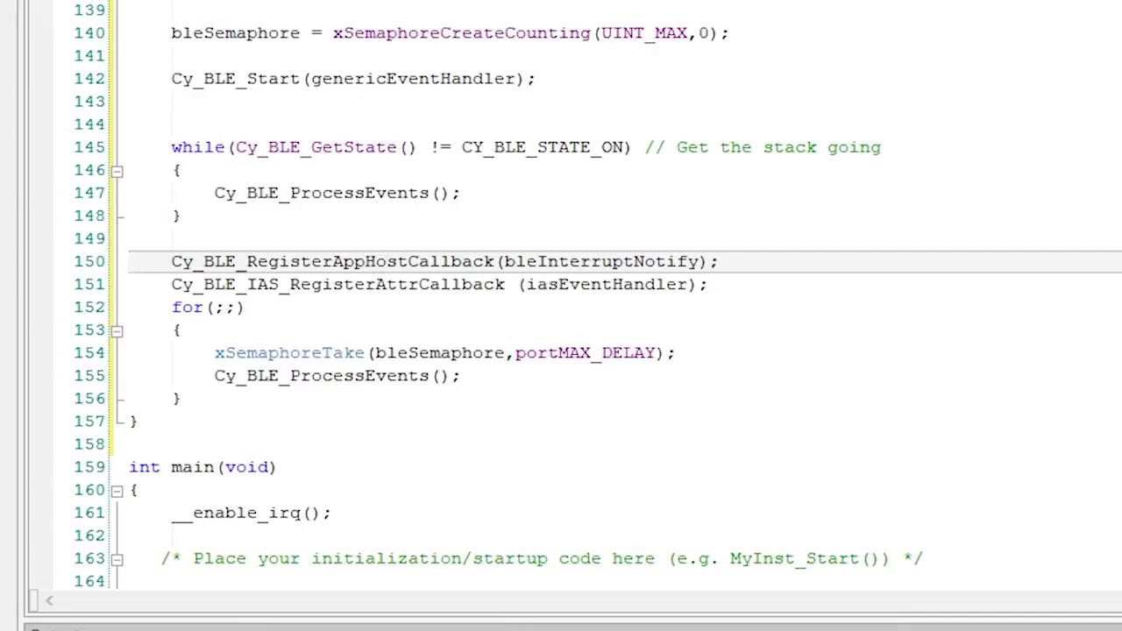
left_click(351, 284)
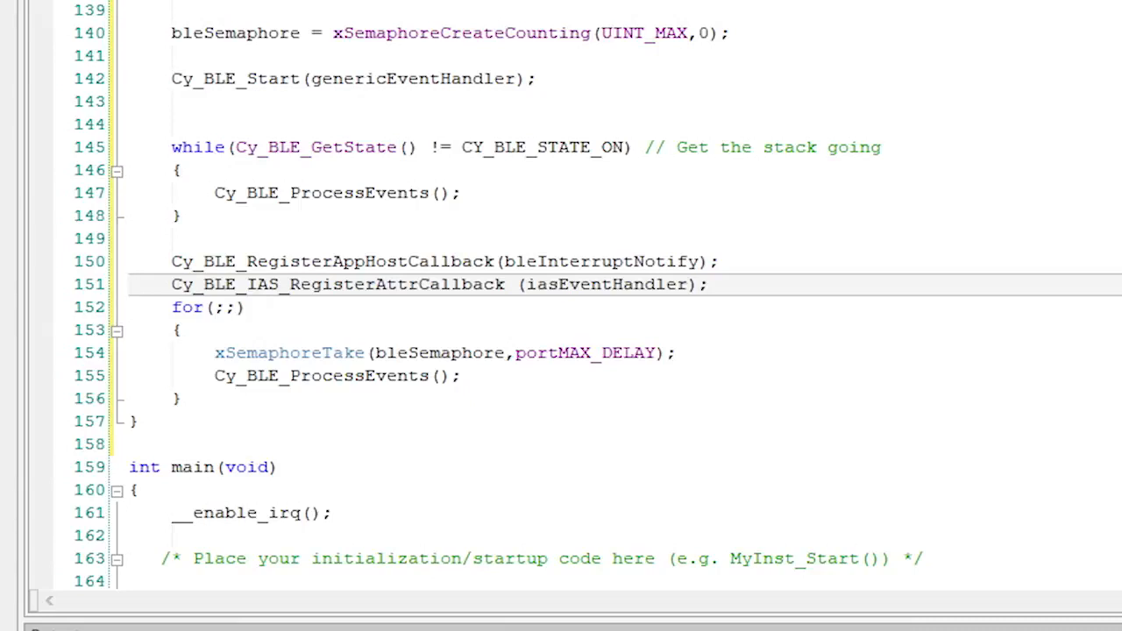
left_click(187, 306)
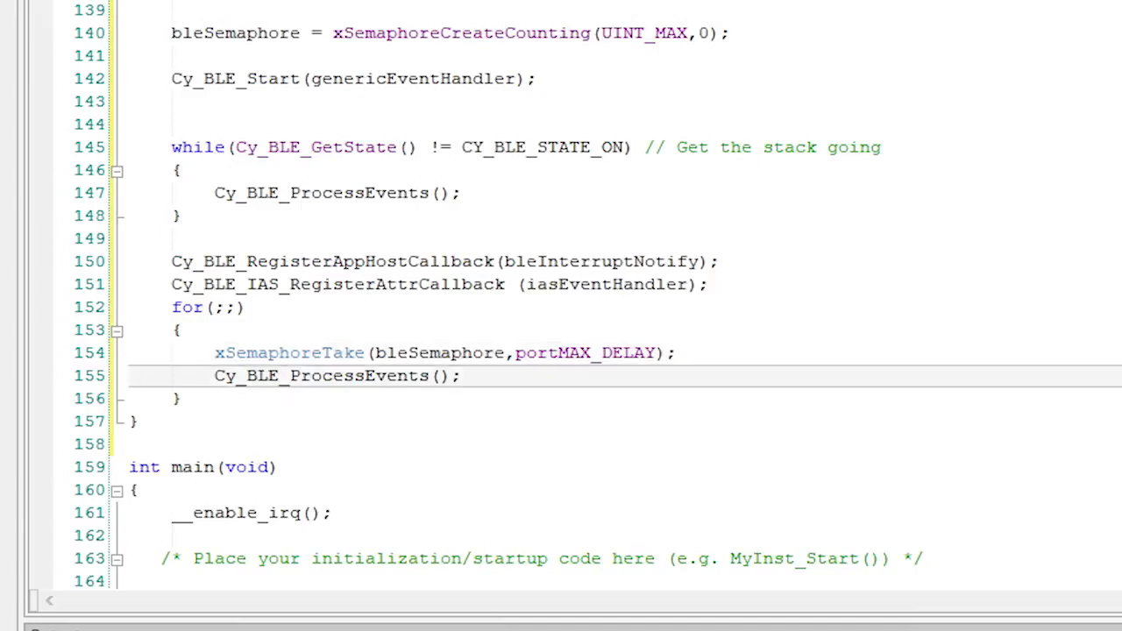
scroll("down", 3)
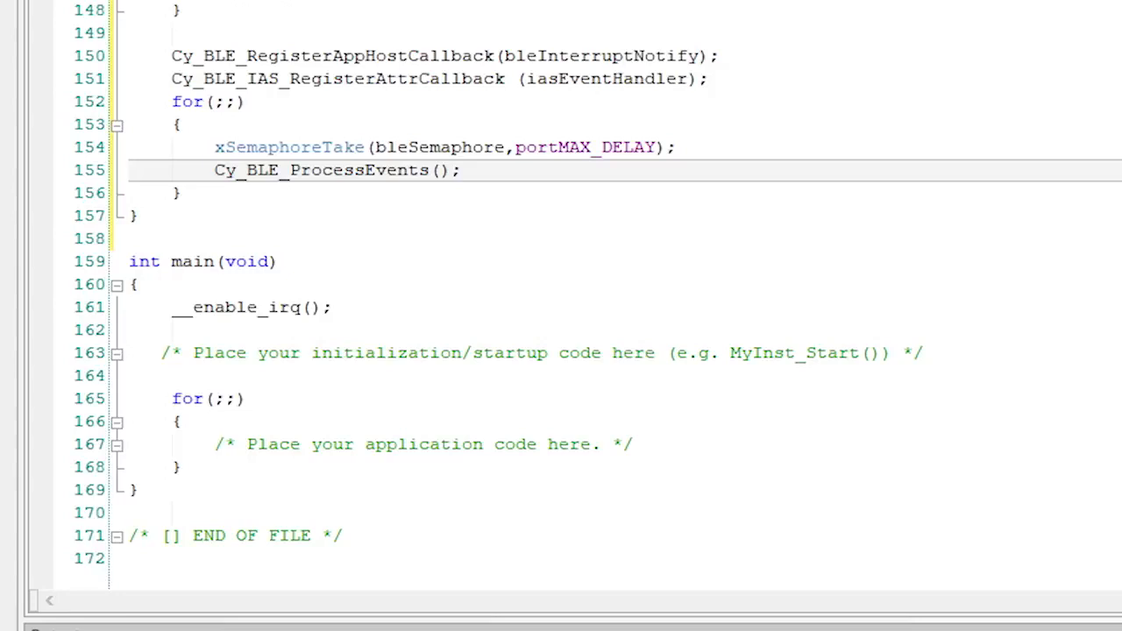
Point the IO_STDOUT_UART and IO_STDIN_UART defines in stdio_user.h at UART_1_HW
type("/* Enable global interrupts. */")
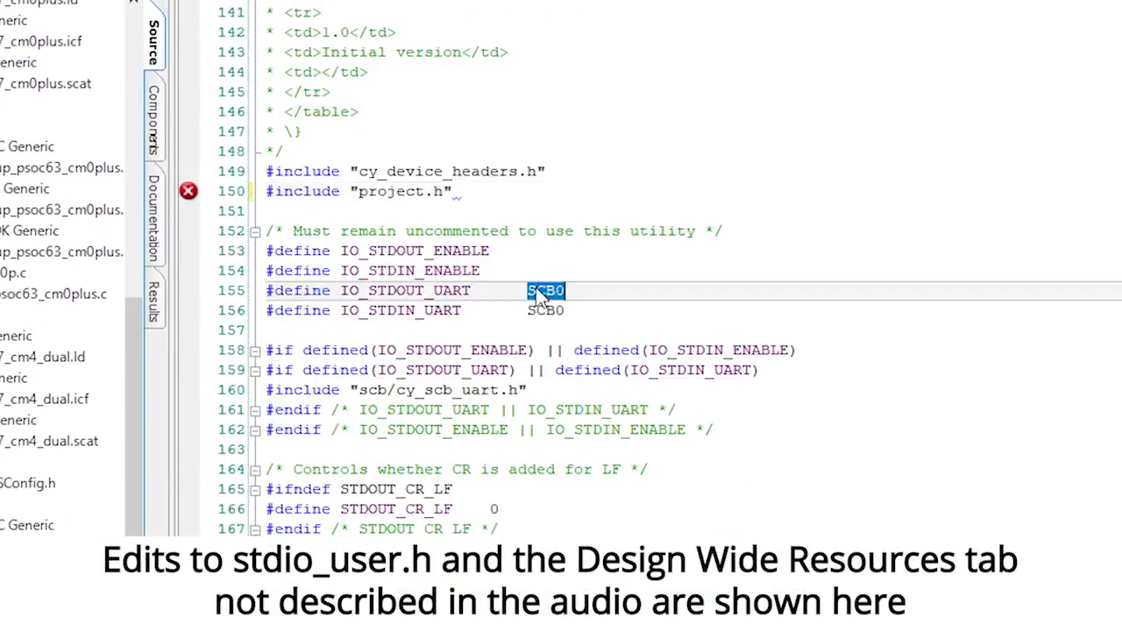
type("UART_1_HW")
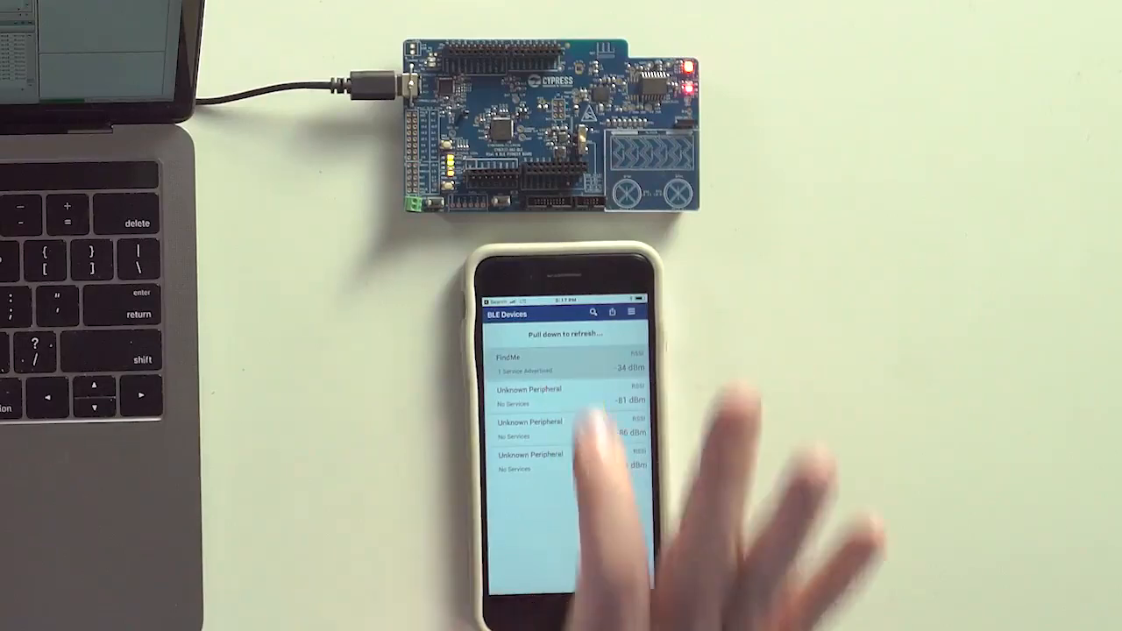
Connect to the FindMe kit, enter its Find Me service and write No Alert
left_click(543, 363)
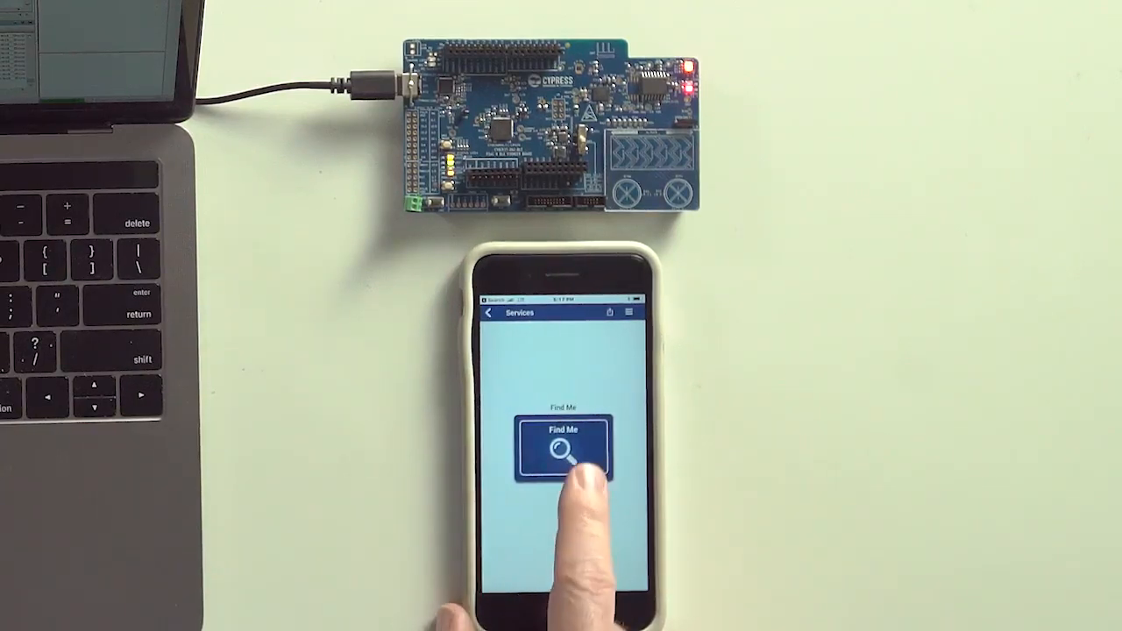
left_click(564, 449)
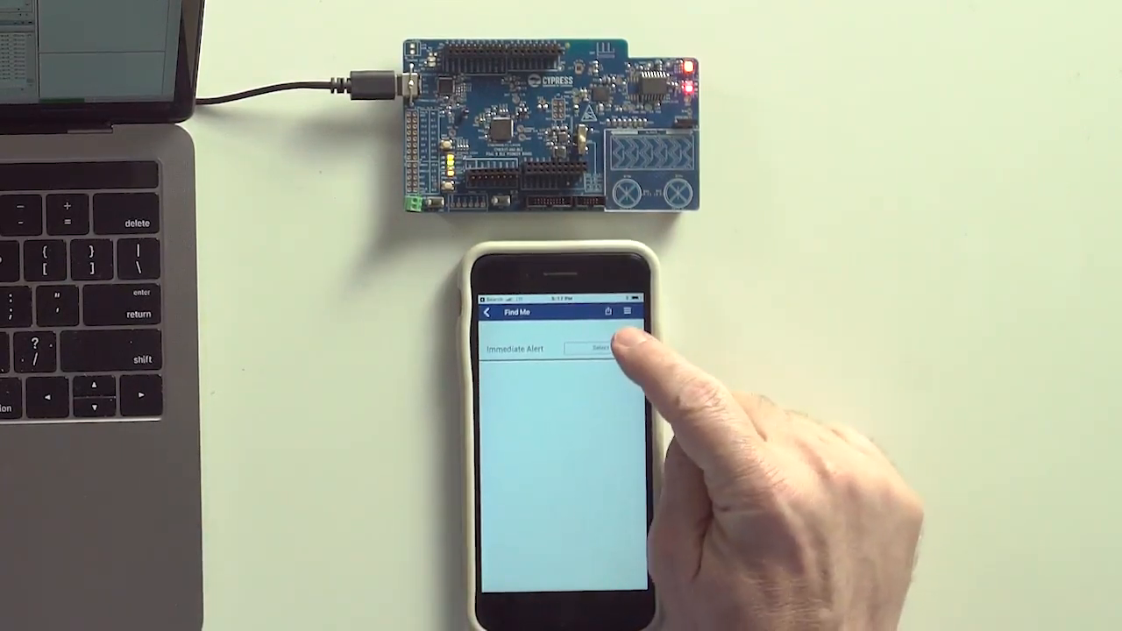
left_click(600, 349)
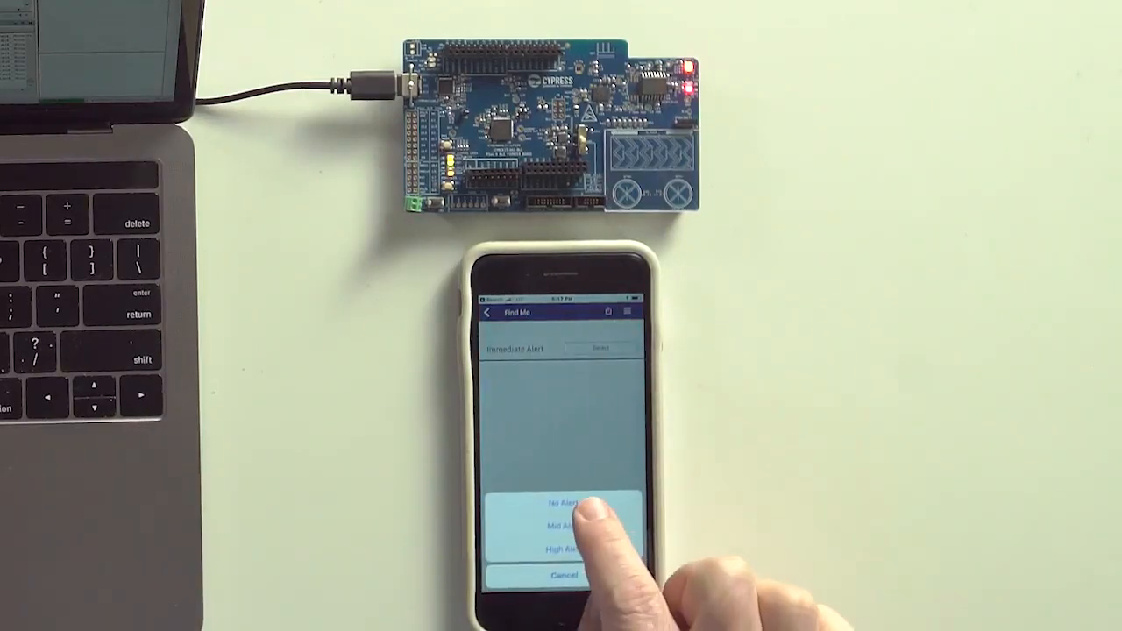
left_click(561, 502)
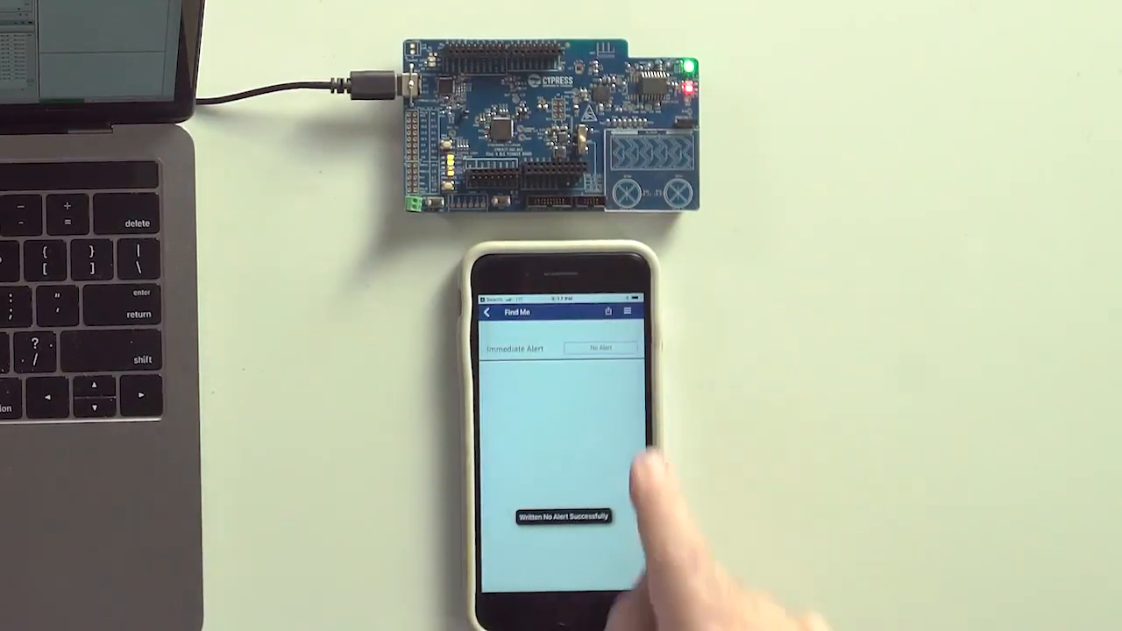
Write High Alert then No Alert, toggling the board LED, and return to the services screen
left_click(600, 347)
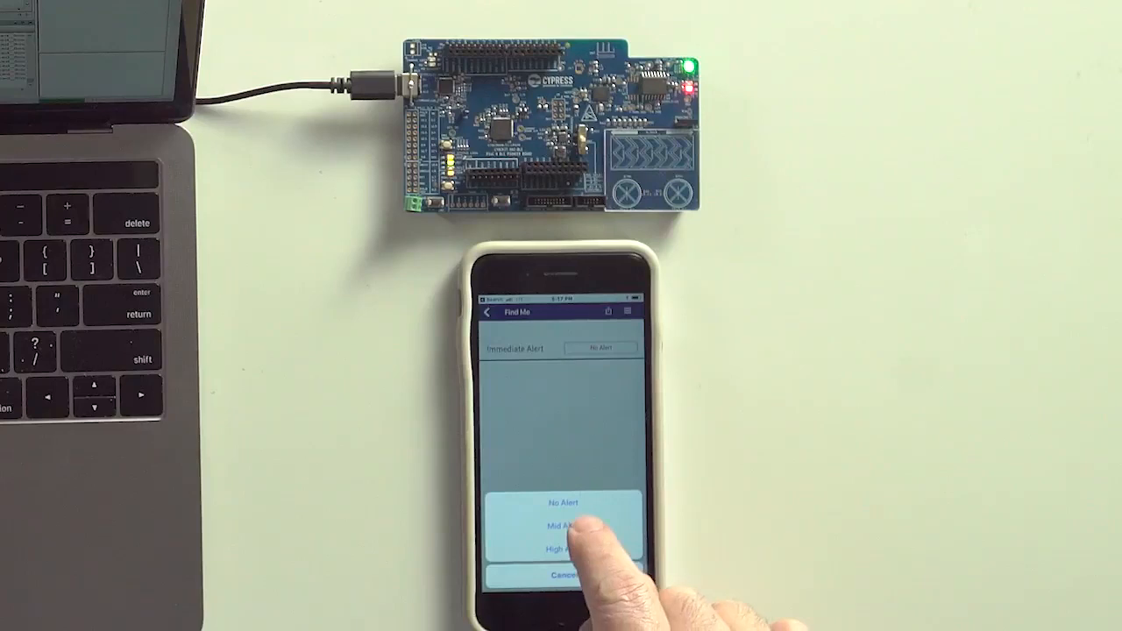
left_click(565, 526)
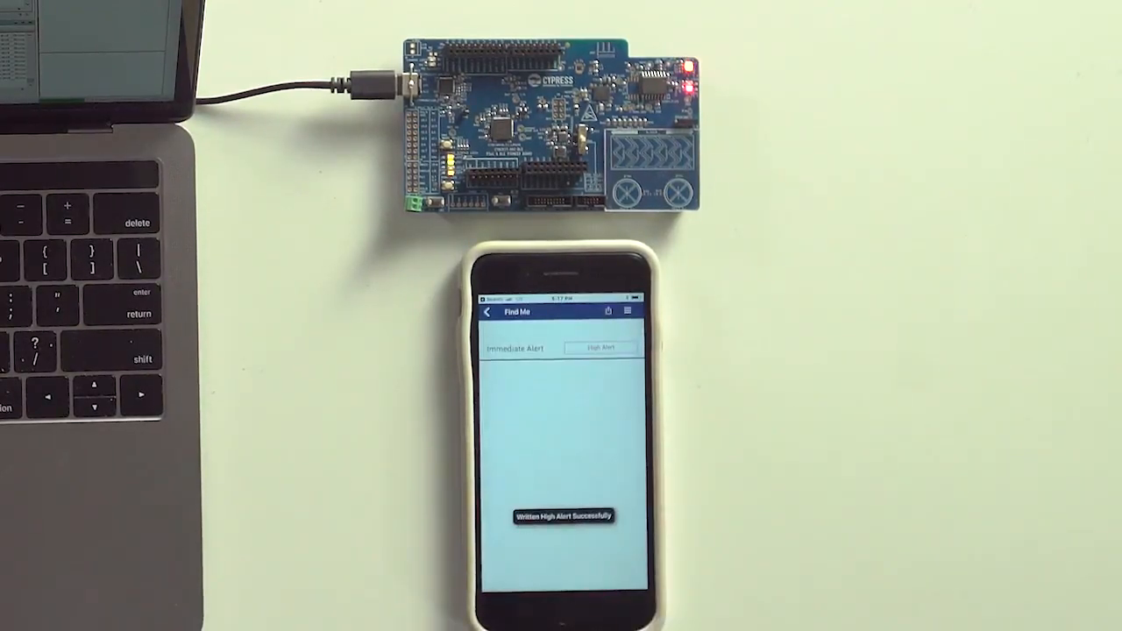
left_click(600, 347)
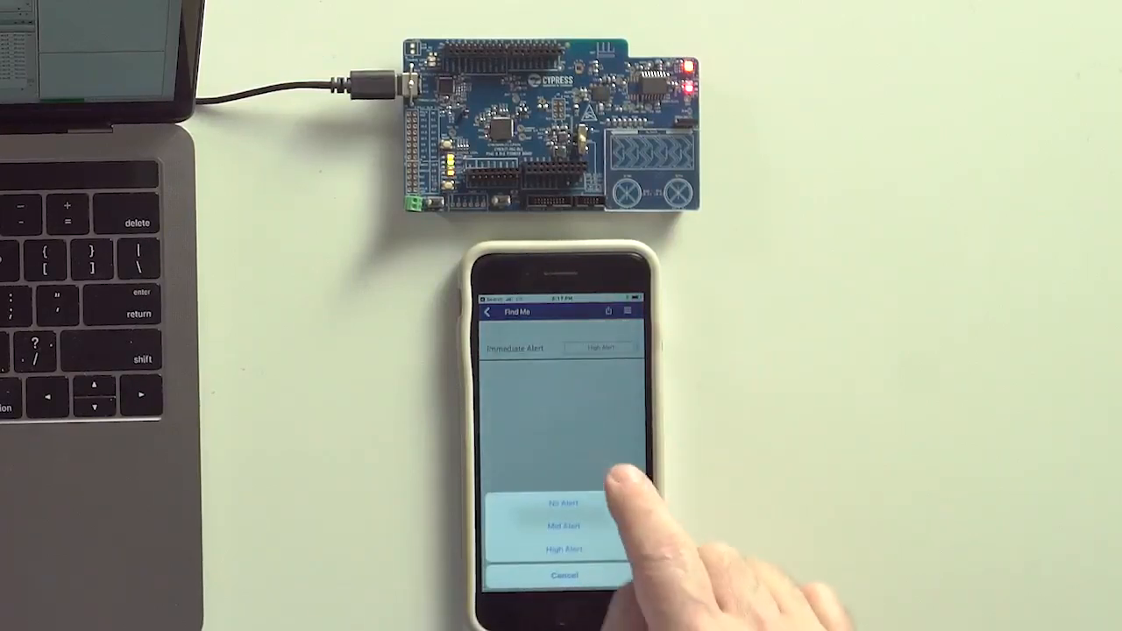
left_click(564, 502)
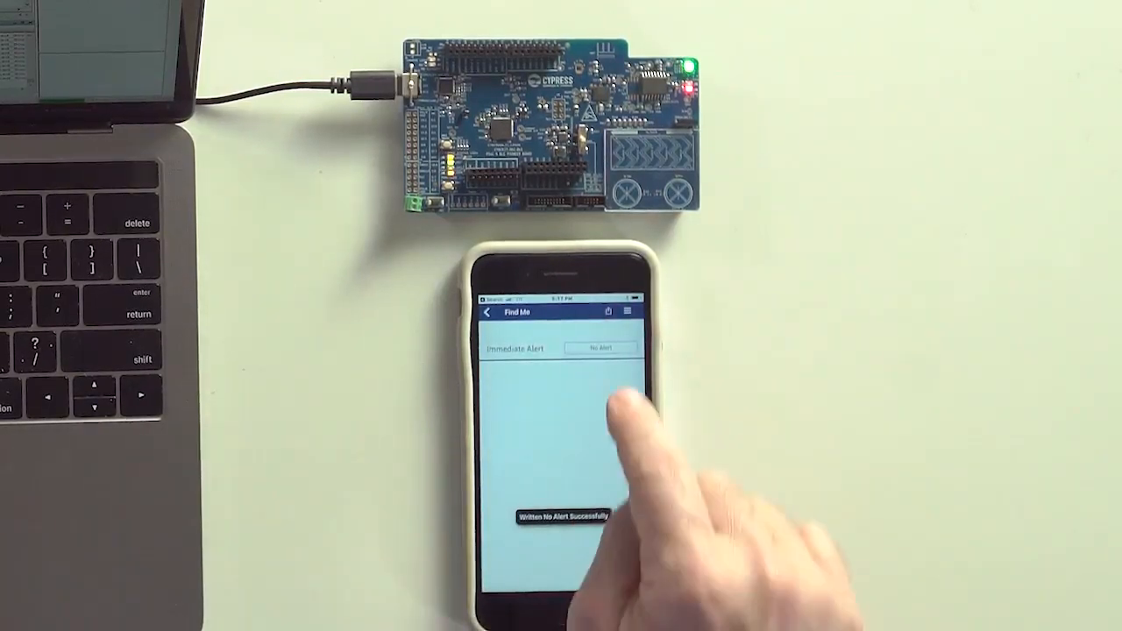
left_click(600, 348)
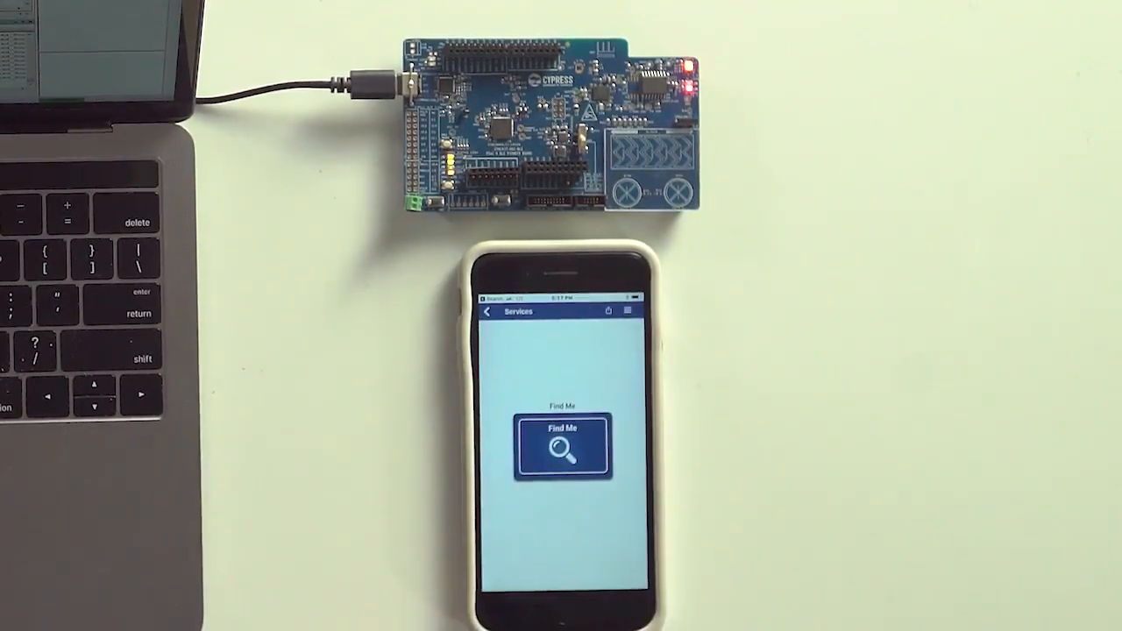
left_click(489, 312)
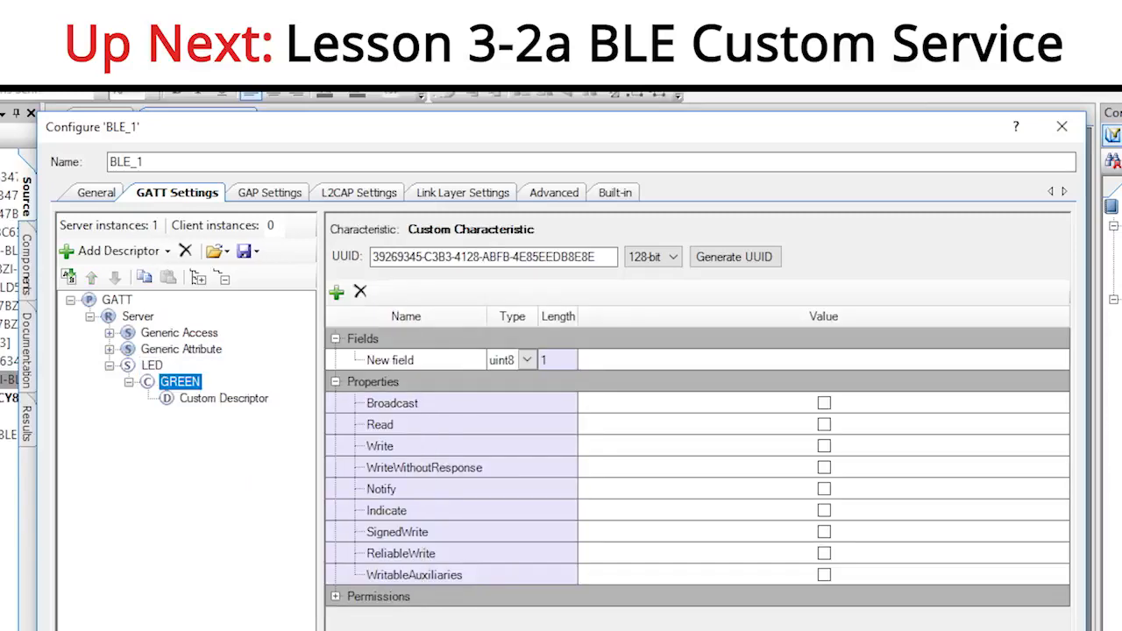
left_click(824, 445)
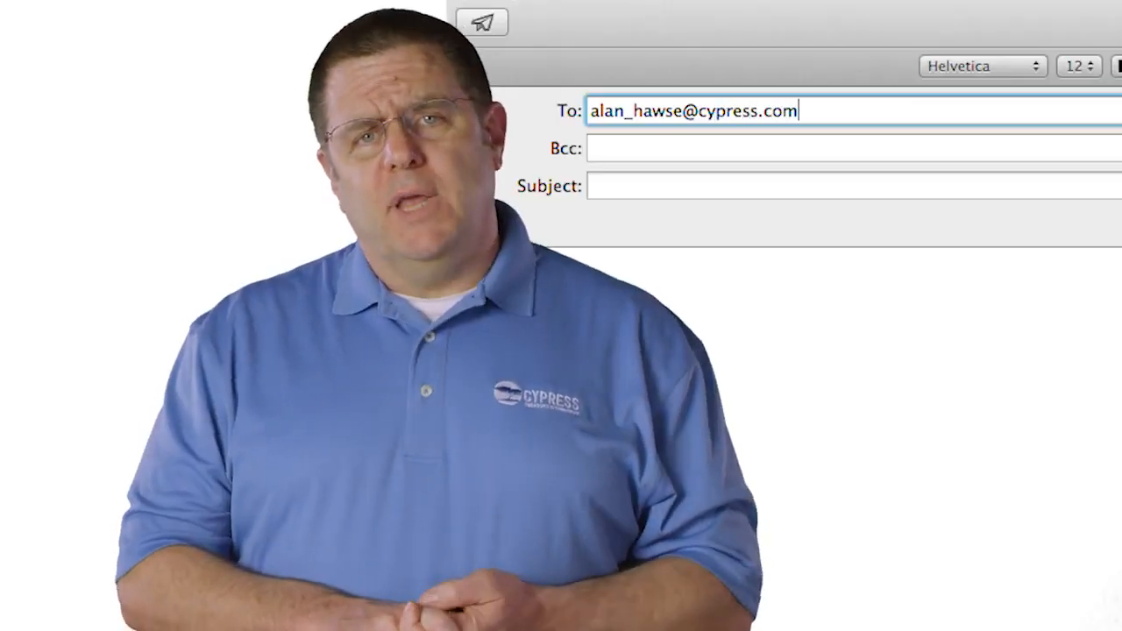
type("questi")
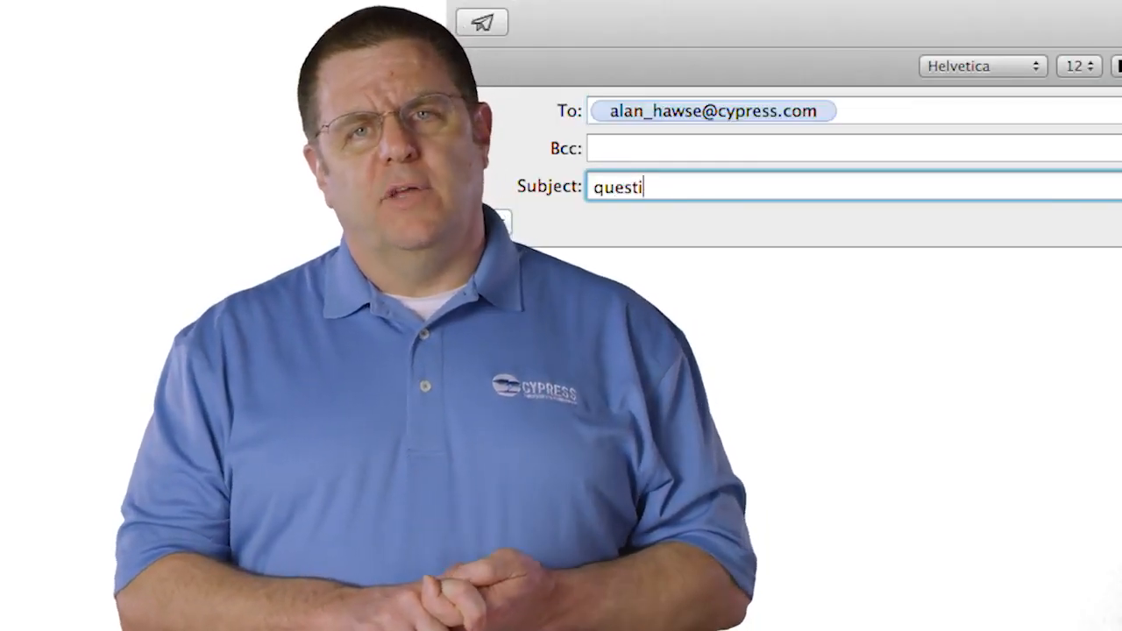